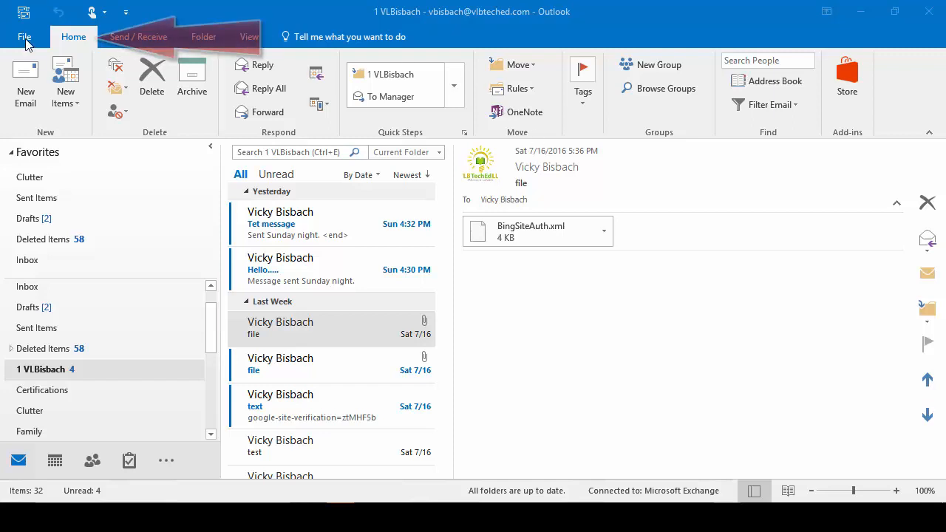
Step: Reach the Automatic Replies dialog from the File account information page
{"action": "left_click", "coordinate": [23, 36]}
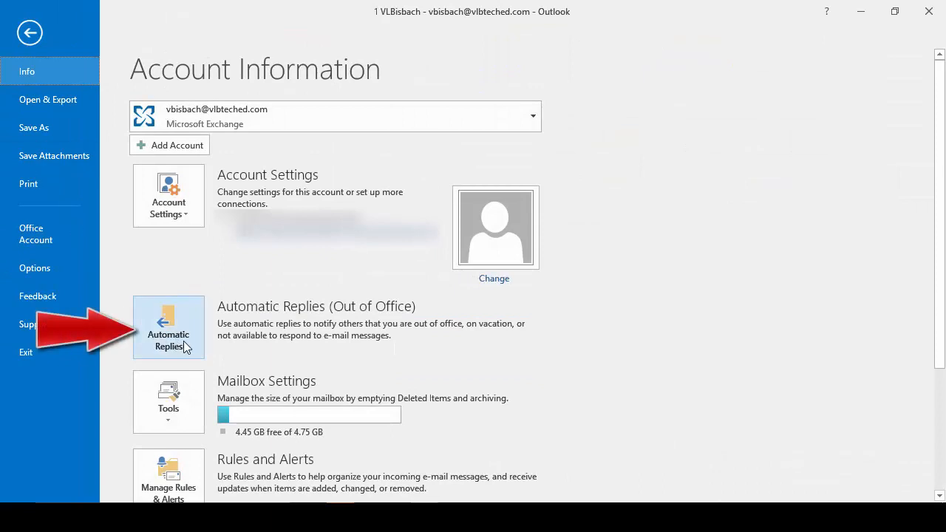
{"action": "left_click", "coordinate": [168, 328]}
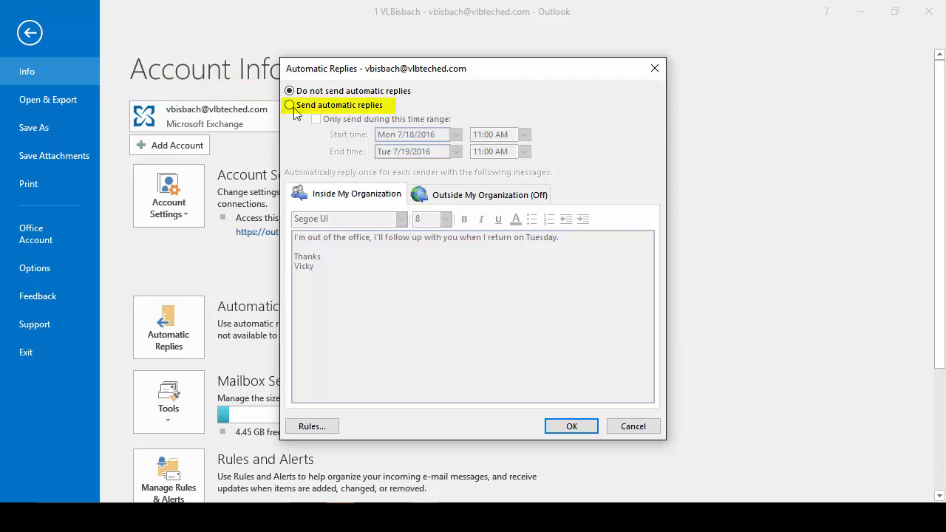
Step: Enable automatic replies within a time range starting Fri 7/22/2016 at 5:00 PM
{"action": "left_click", "coordinate": [290, 105]}
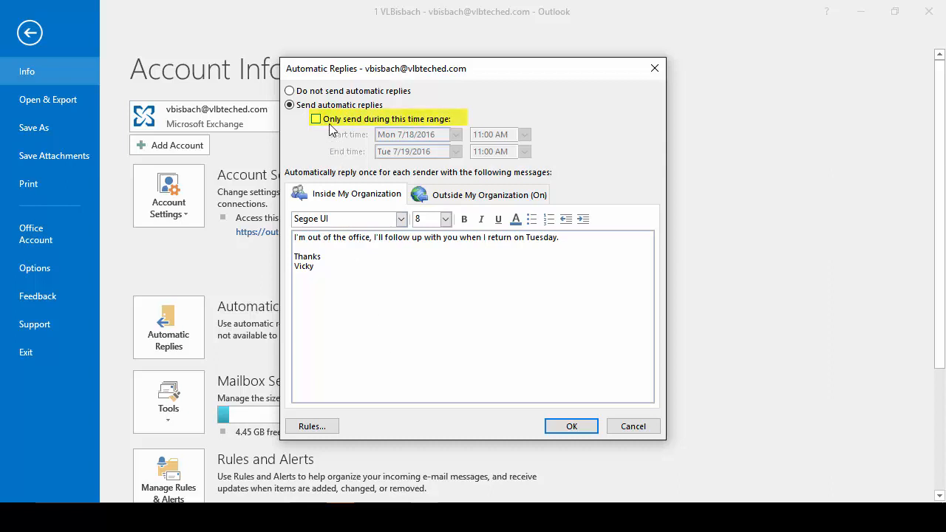
{"action": "left_click", "coordinate": [316, 118]}
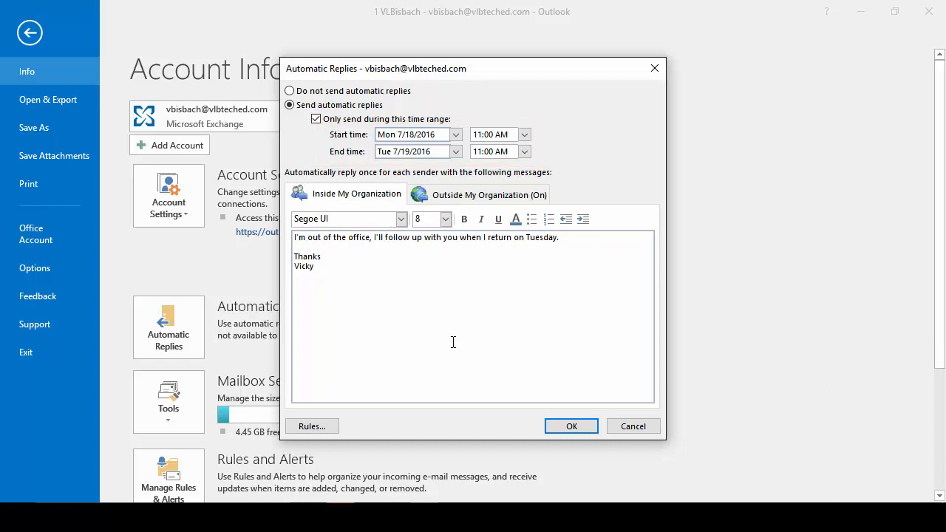
{"action": "left_click", "coordinate": [456, 133]}
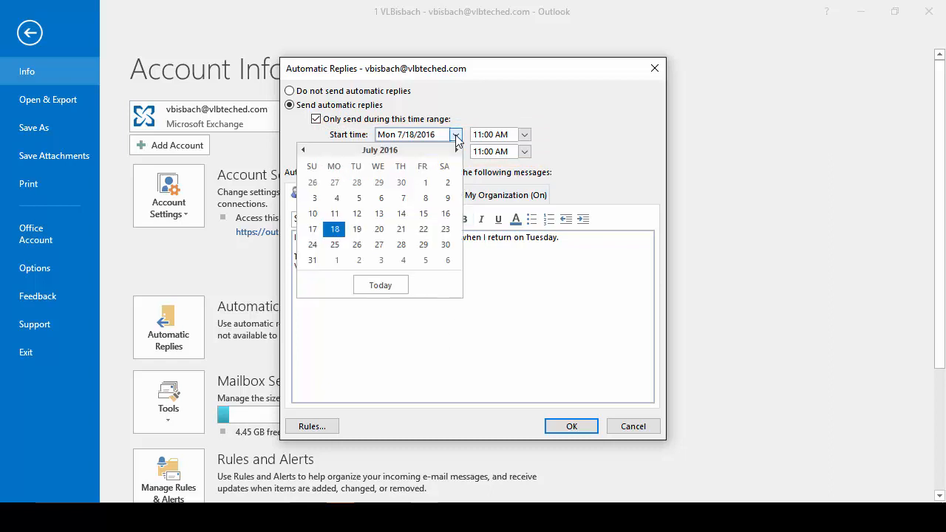
{"action": "left_click", "coordinate": [423, 229]}
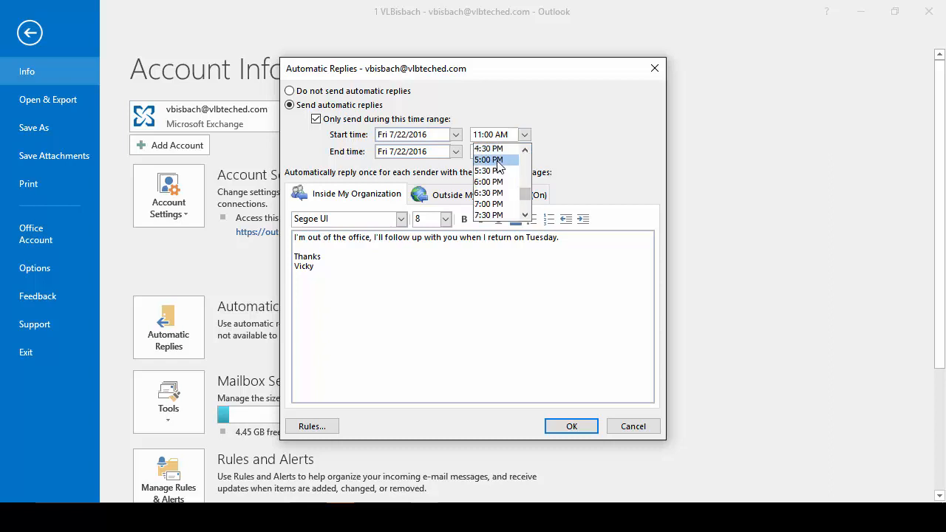
{"action": "left_click", "coordinate": [488, 160]}
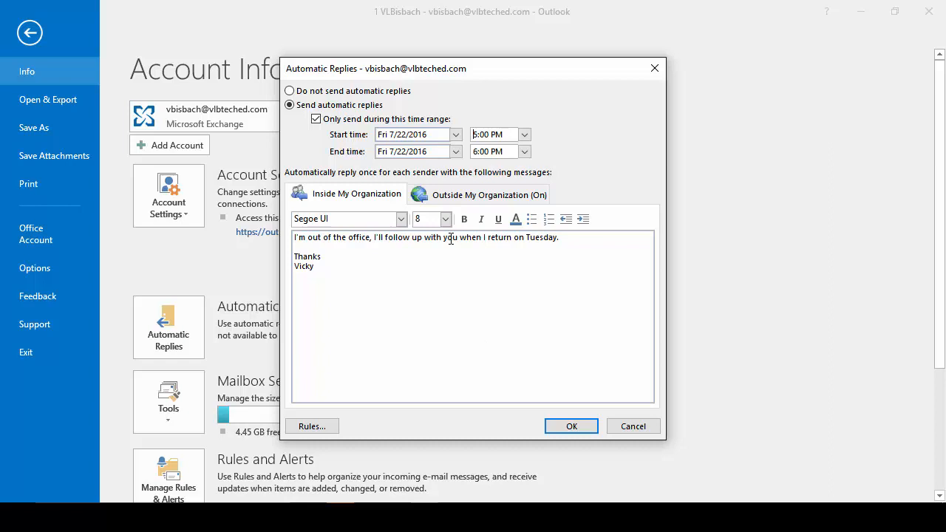
Step: Set the reply end time to Mon 8/1/2016 at 3:00 PM
{"action": "left_click", "coordinate": [455, 151]}
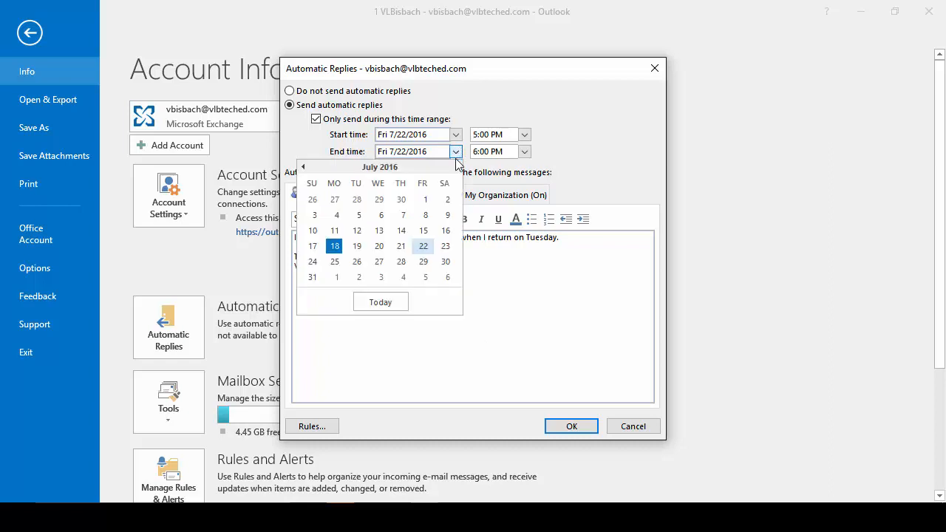
{"action": "mouse_move", "coordinate": [337, 278]}
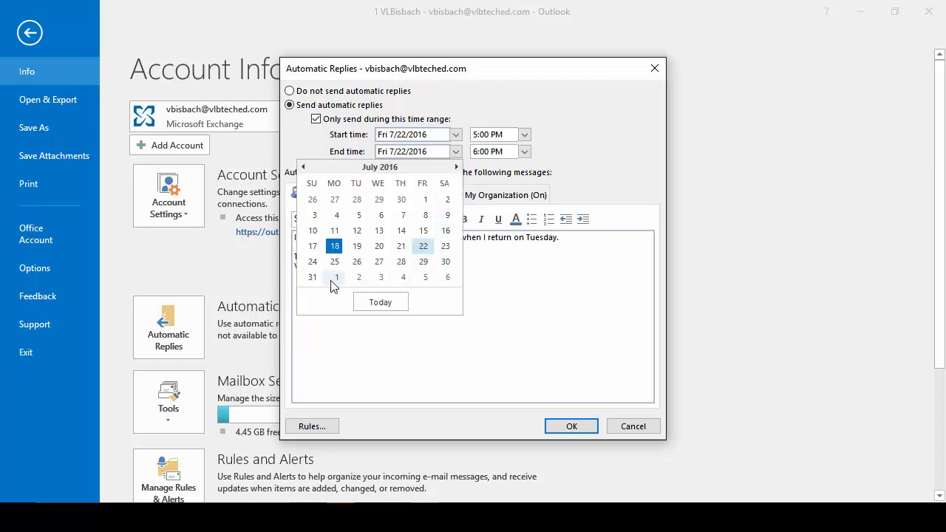
{"action": "left_click", "coordinate": [336, 278]}
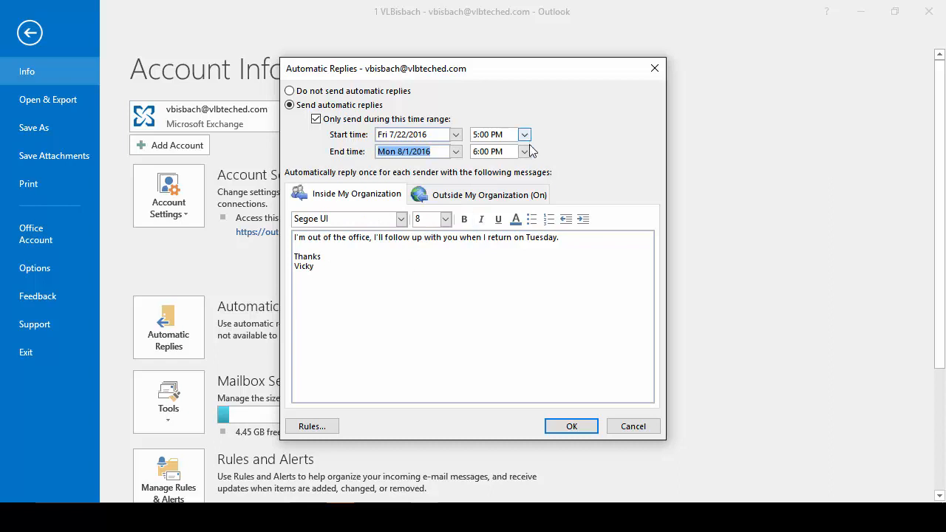
{"action": "left_click", "coordinate": [525, 151]}
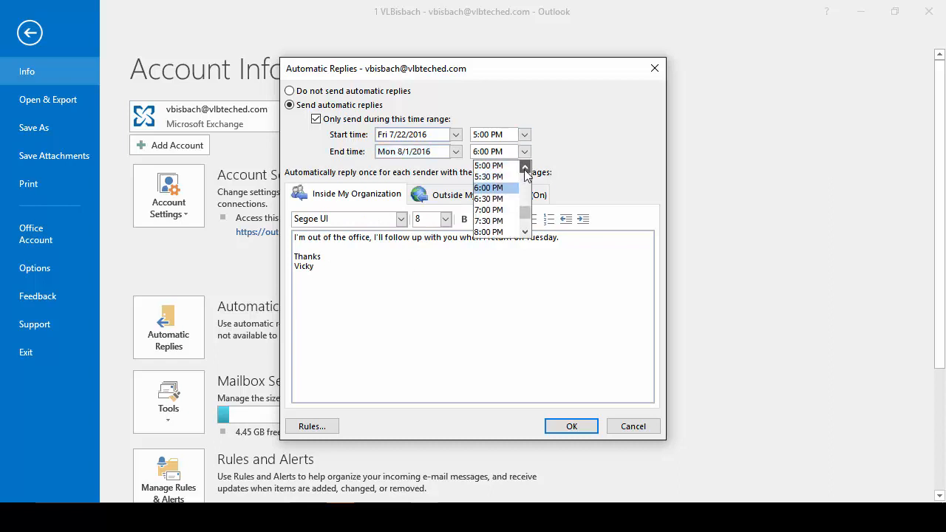
{"action": "left_click", "coordinate": [488, 232]}
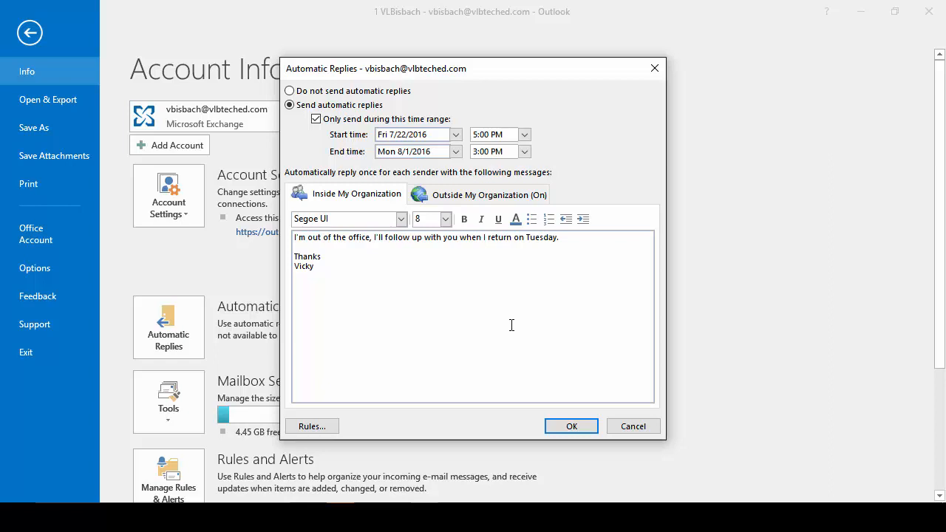
Step: Replace 'Tuesday' in the inside-organization message with 'Monday after 3pm'
{"action": "left_click", "coordinate": [524, 150]}
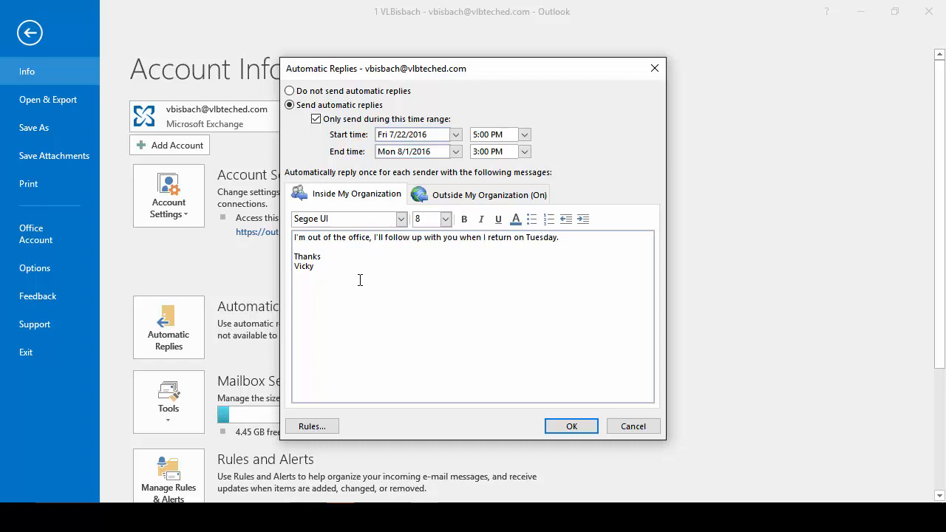
{"action": "mouse_move", "coordinate": [527, 248]}
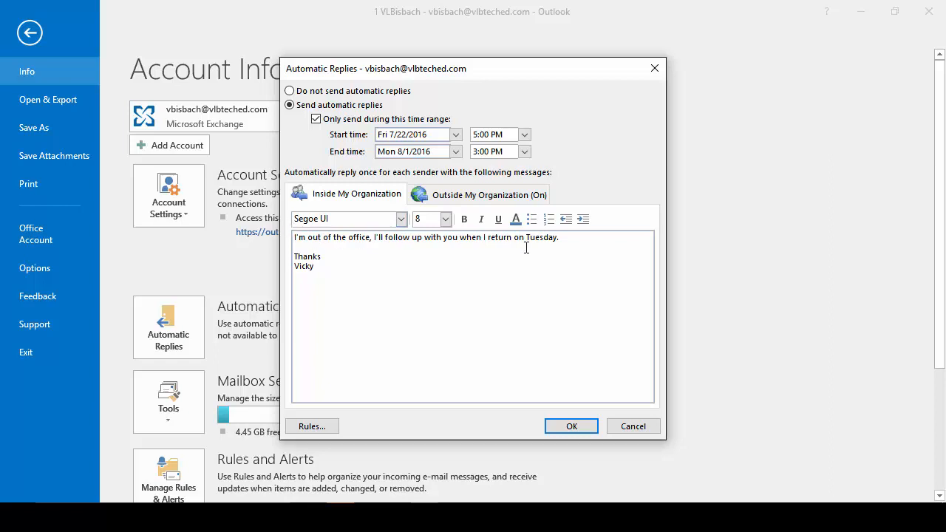
{"action": "double_click", "coordinate": [541, 237]}
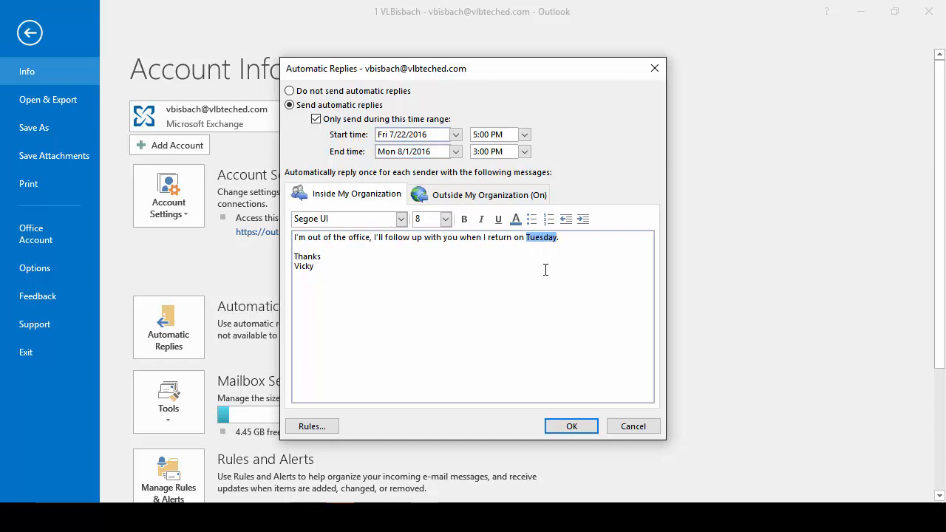
{"action": "type", "text": "Monday after 3pm"}
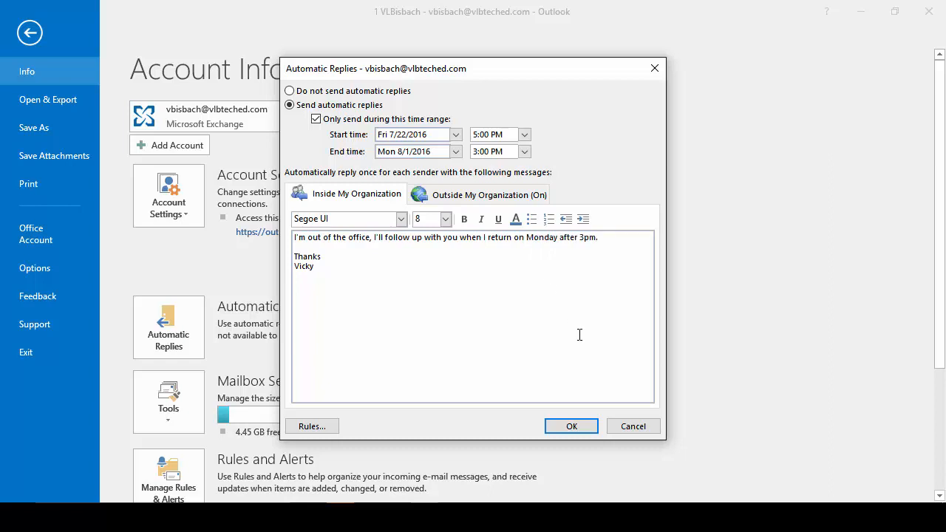
Step: Keep the outside-sender reply on, change 'Tuesday' to 'Monday afternoon', and save the settings
{"action": "left_click", "coordinate": [479, 195]}
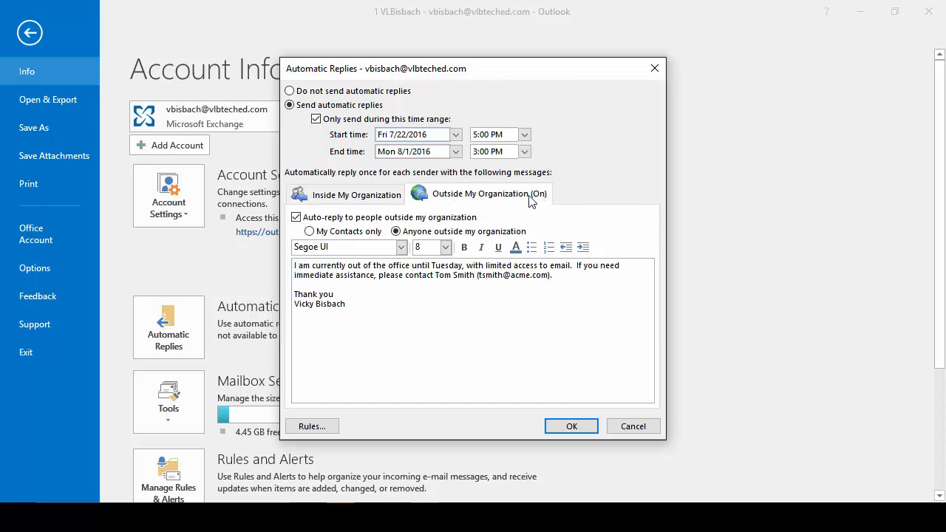
{"action": "mouse_move", "coordinate": [489, 287]}
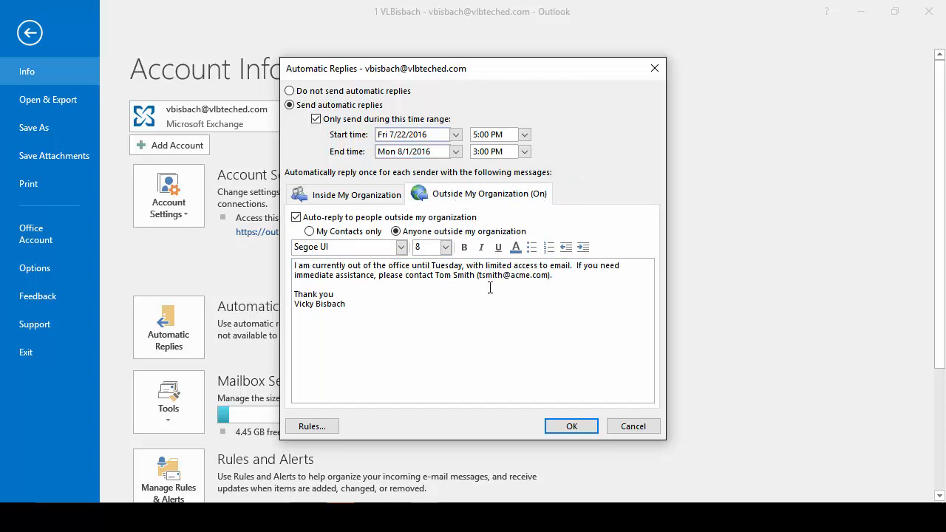
{"action": "mouse_move", "coordinate": [460, 343]}
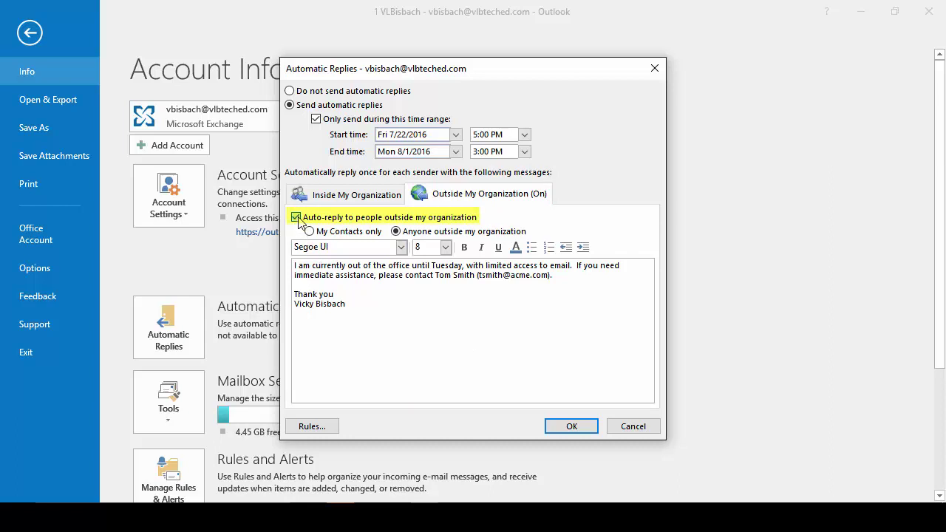
{"action": "left_click", "coordinate": [296, 218]}
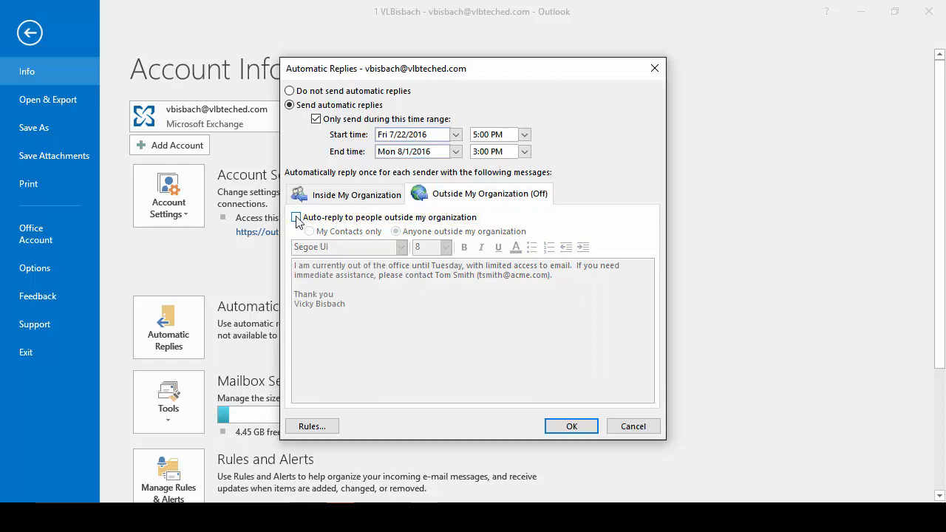
{"action": "left_click", "coordinate": [296, 216]}
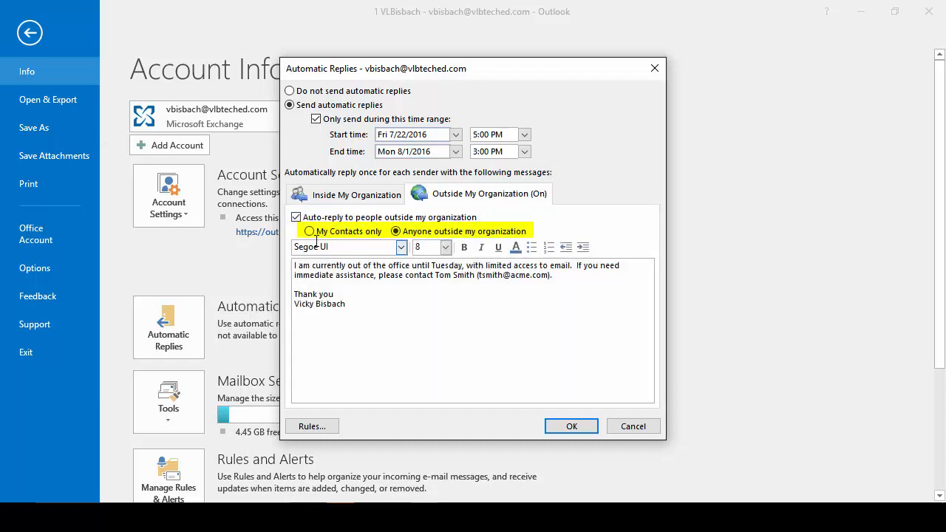
{"action": "mouse_move", "coordinate": [367, 246]}
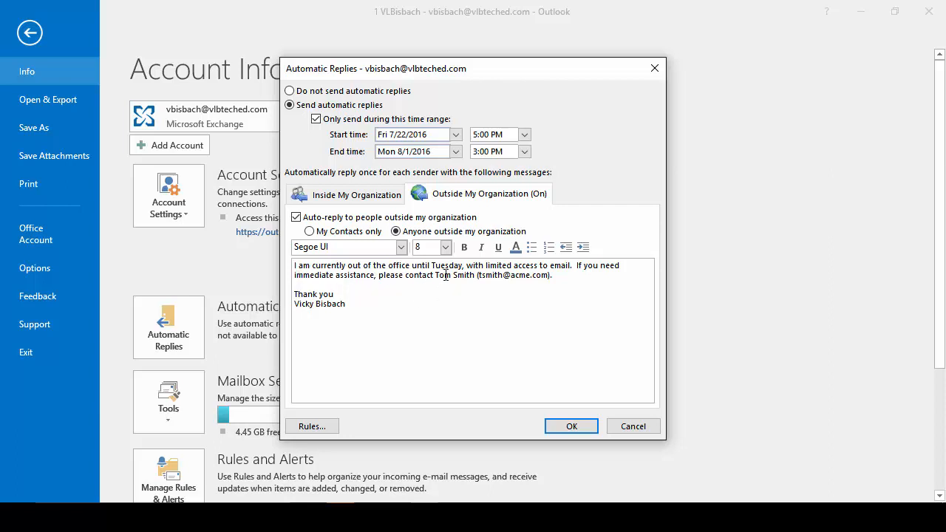
{"action": "type", "text": "Monday"}
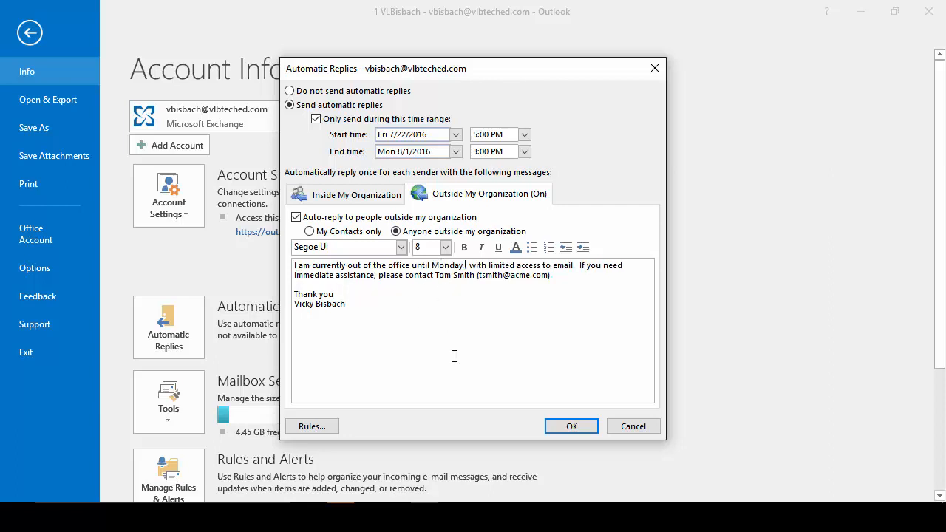
{"action": "type", "text": "afternoon"}
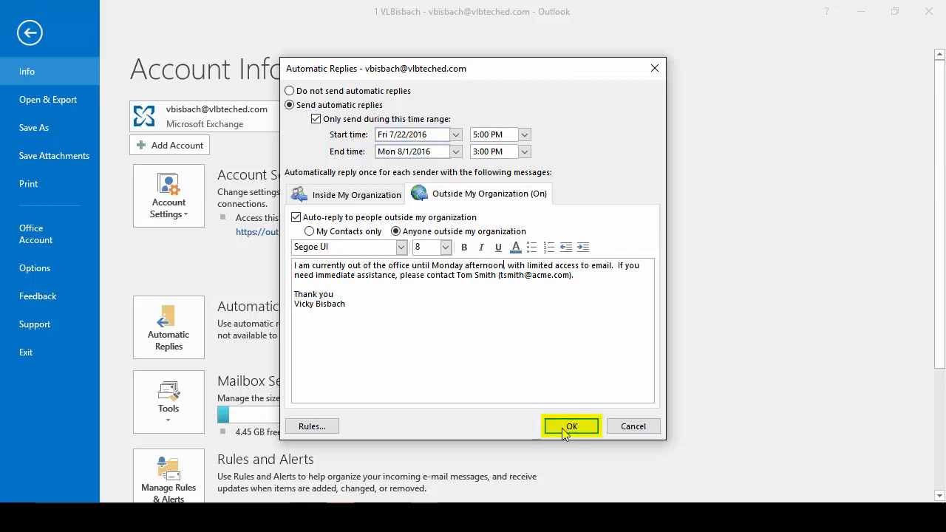
{"action": "left_click", "coordinate": [571, 426]}
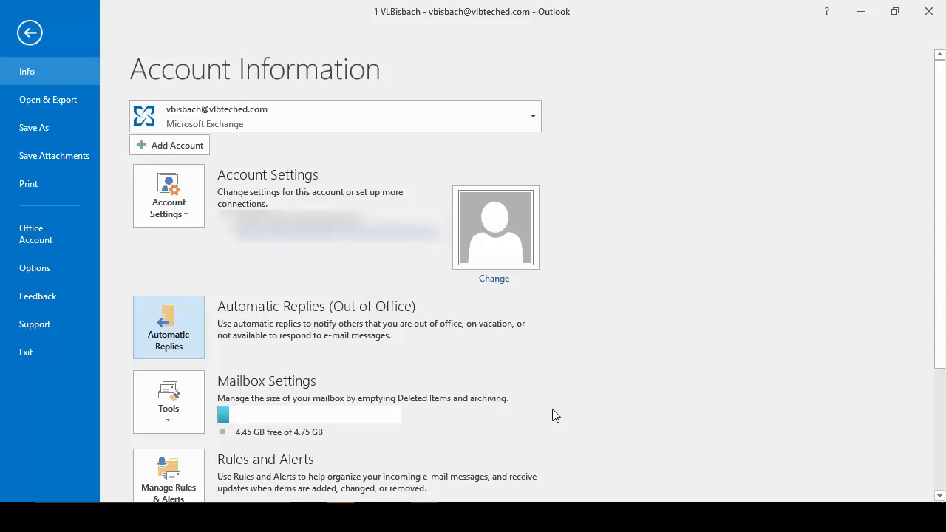
{"action": "mouse_move", "coordinate": [183, 324]}
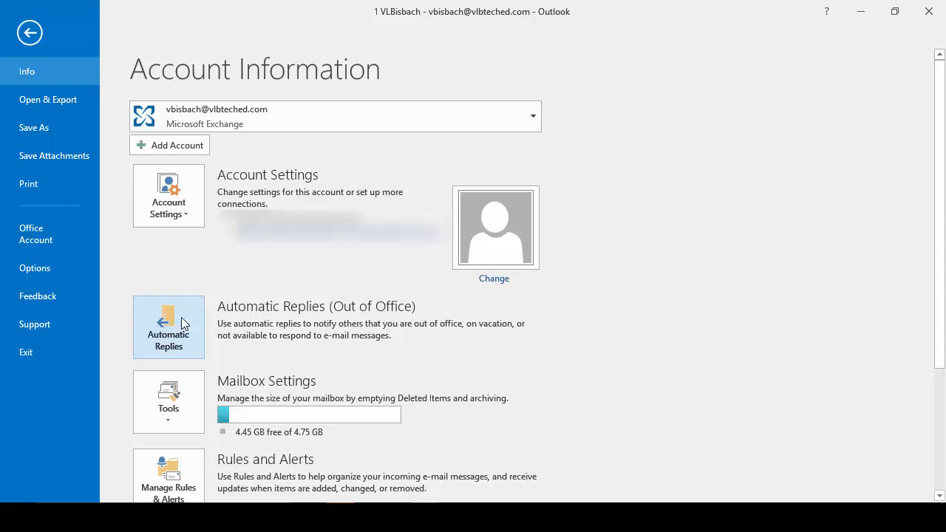
Step: Change the automatic reply start date to Sun 7/17/2016 and save
{"action": "left_click", "coordinate": [168, 328]}
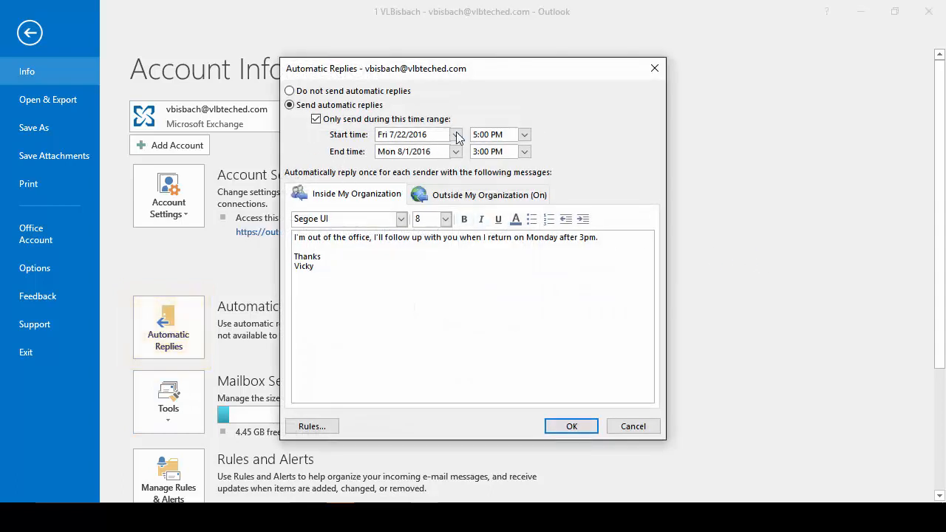
{"action": "left_click", "coordinate": [455, 134]}
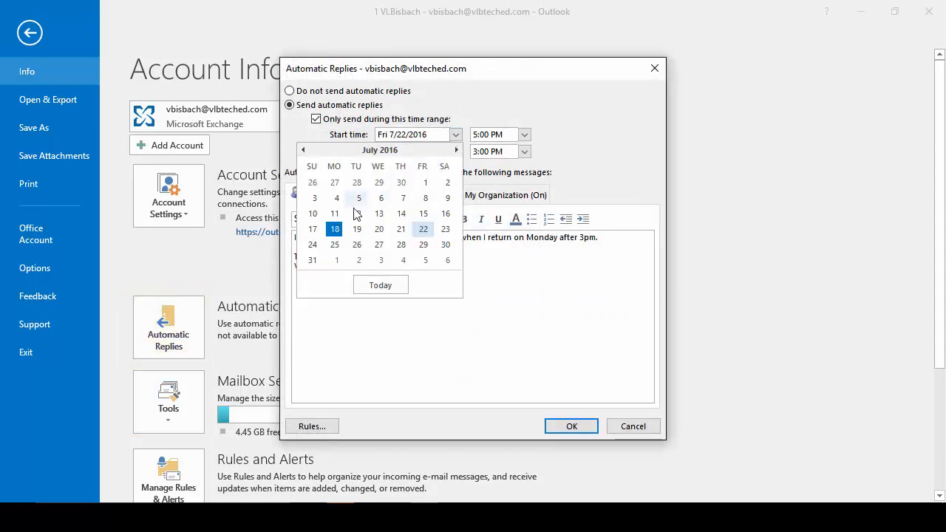
{"action": "left_click", "coordinate": [312, 229]}
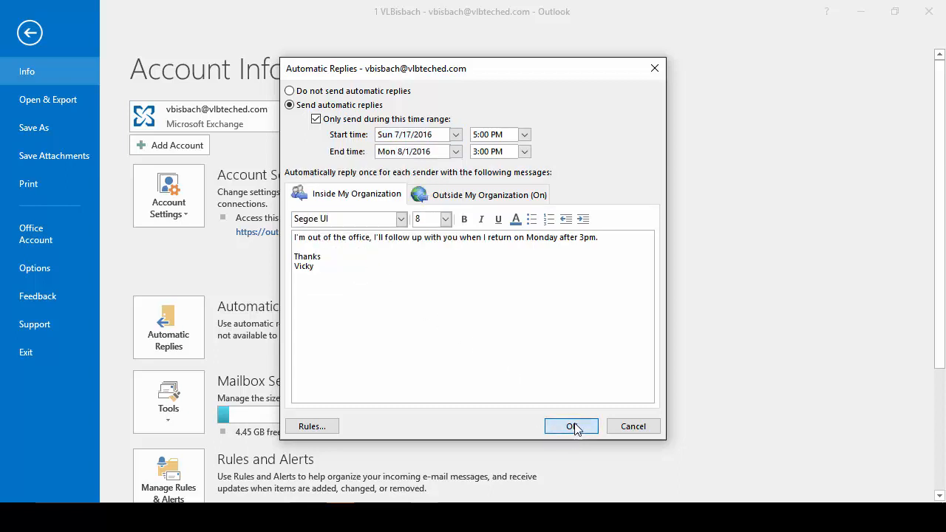
{"action": "left_click", "coordinate": [570, 426]}
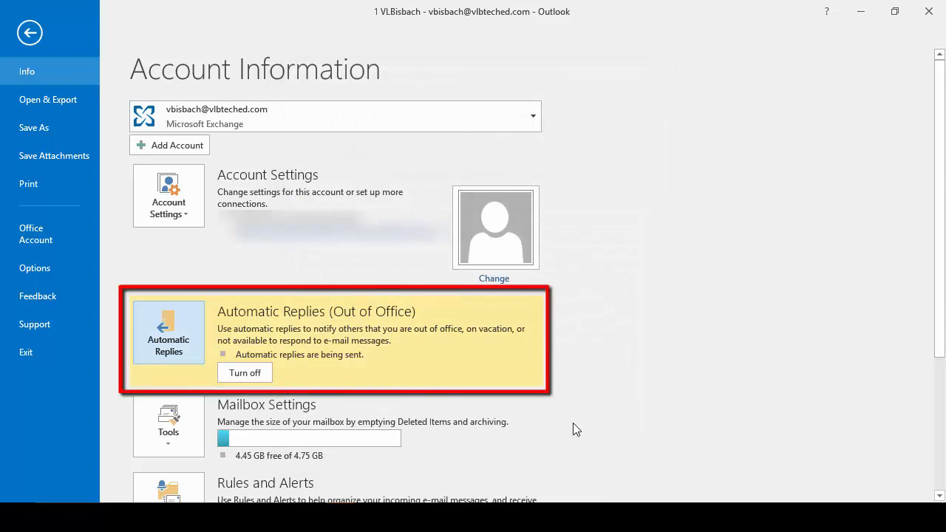
{"action": "mouse_move", "coordinate": [195, 376]}
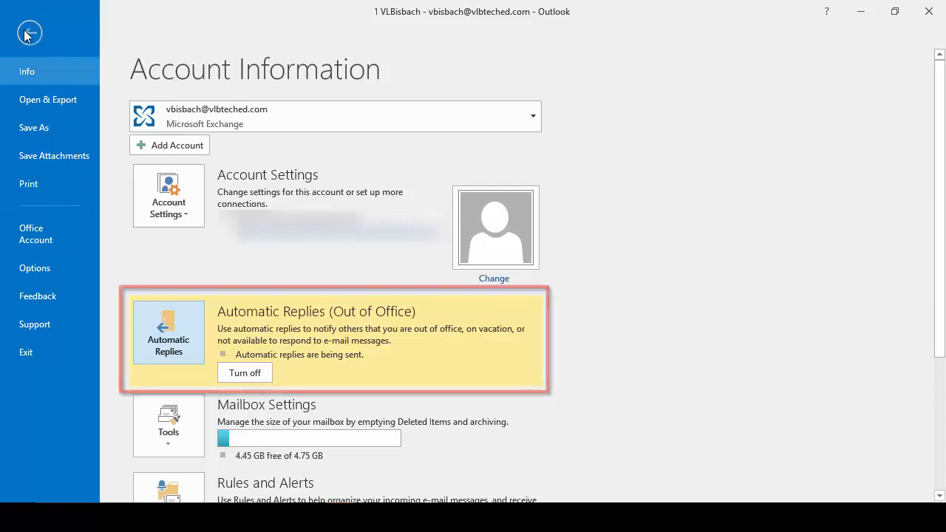
Step: Leave Backstage view and return to the inbox message list
{"action": "left_click", "coordinate": [30, 33]}
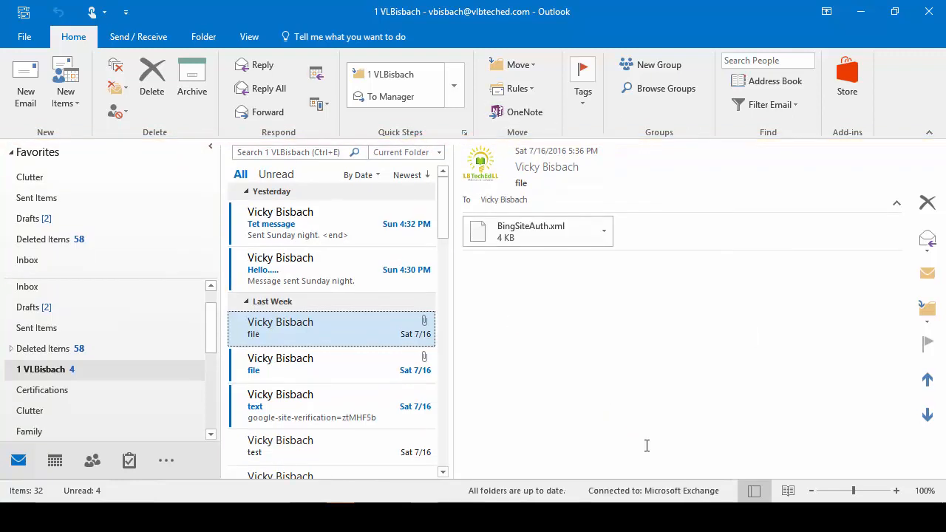
{"action": "mouse_move", "coordinate": [585, 399]}
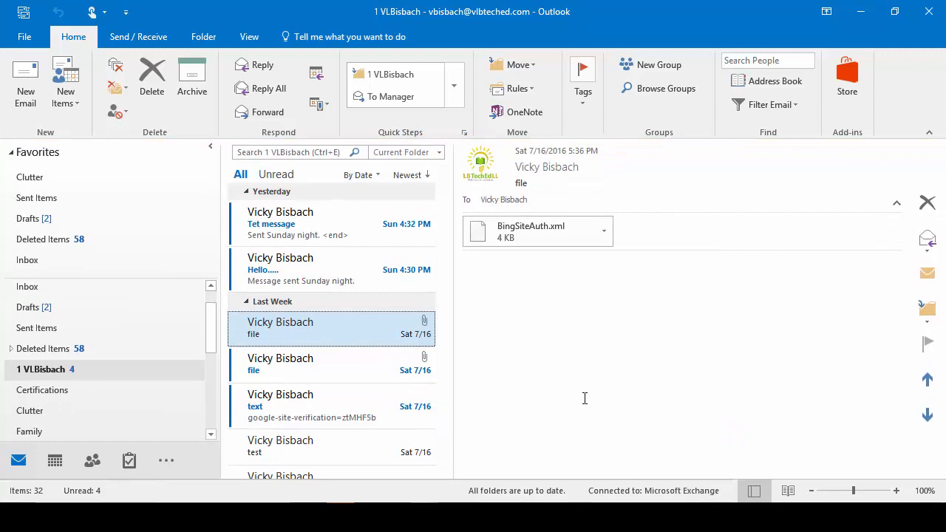
{"action": "mouse_move", "coordinate": [579, 396]}
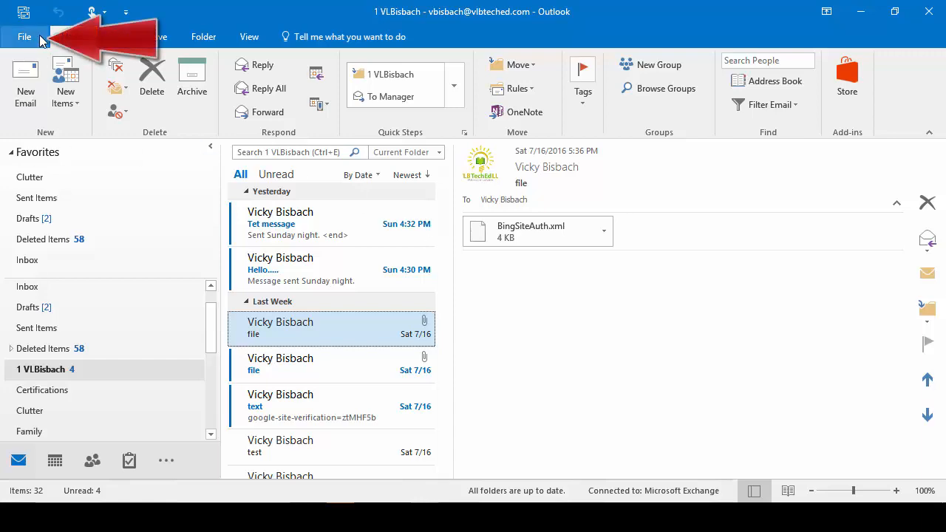
Step: Reopen Automatic Replies, turn replies on, review the outside-sender reply, and reach the reply rules list
{"action": "left_click", "coordinate": [24, 36]}
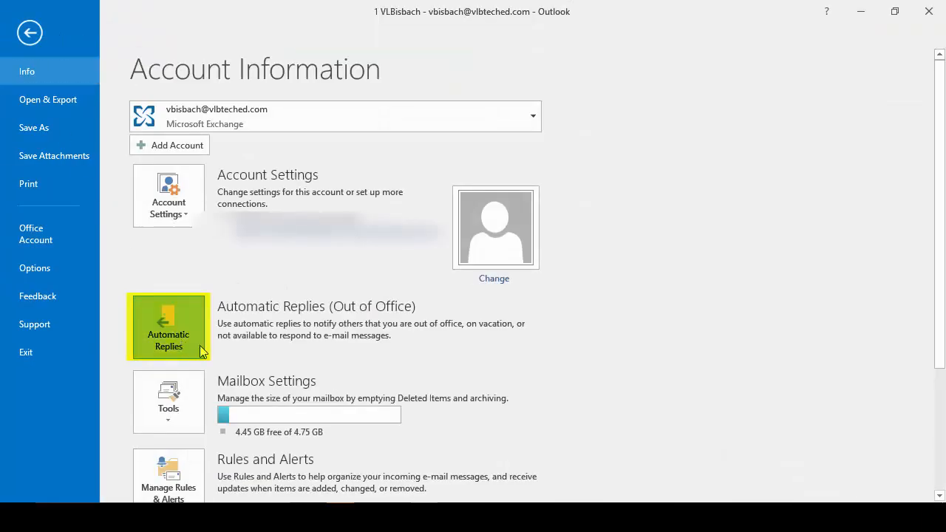
{"action": "left_click", "coordinate": [169, 326]}
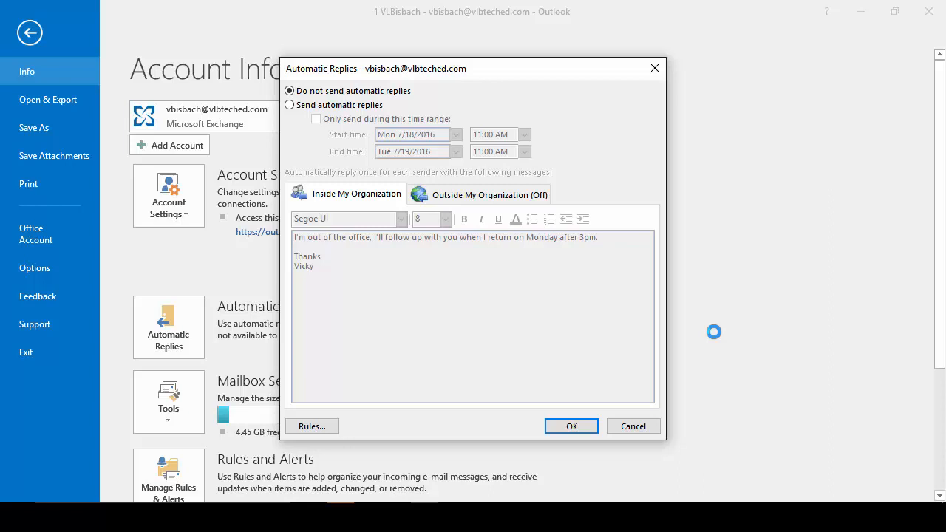
{"action": "mouse_move", "coordinate": [441, 92]}
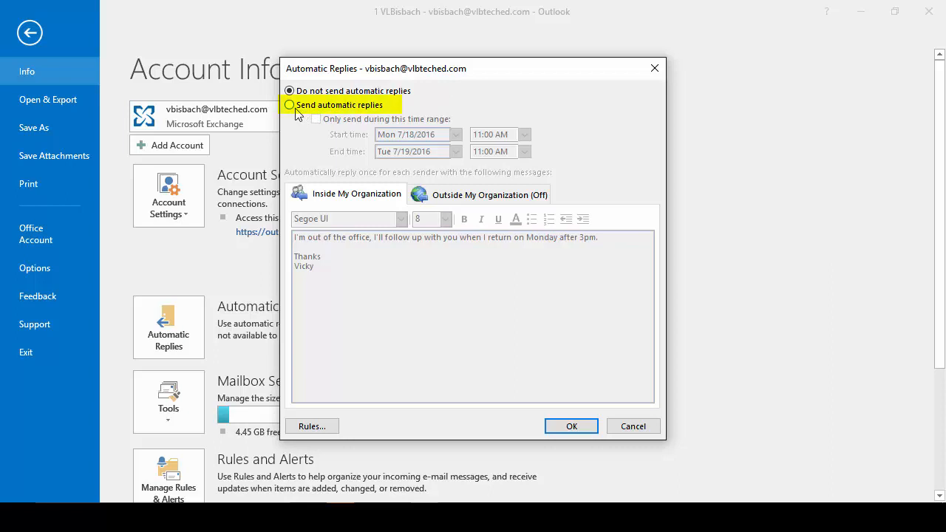
{"action": "left_click", "coordinate": [289, 103]}
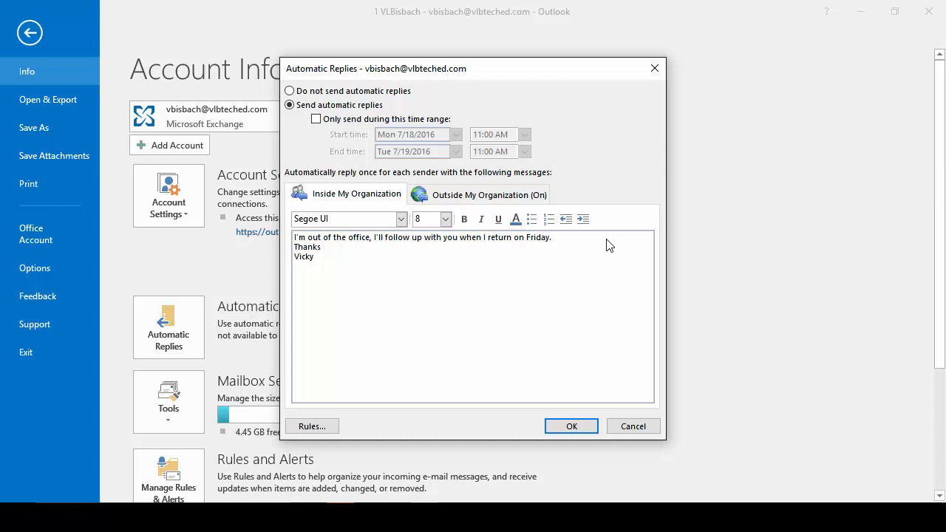
{"action": "left_click", "coordinate": [479, 196]}
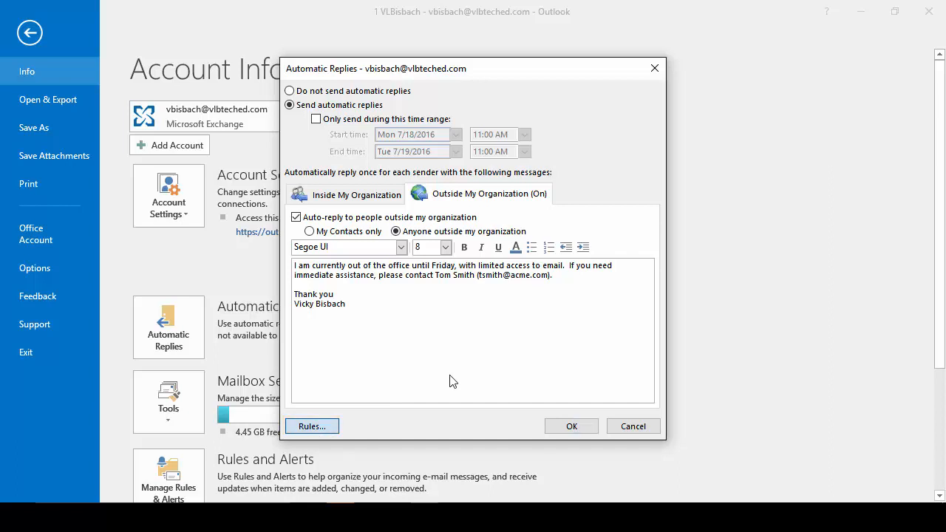
{"action": "left_click", "coordinate": [310, 425]}
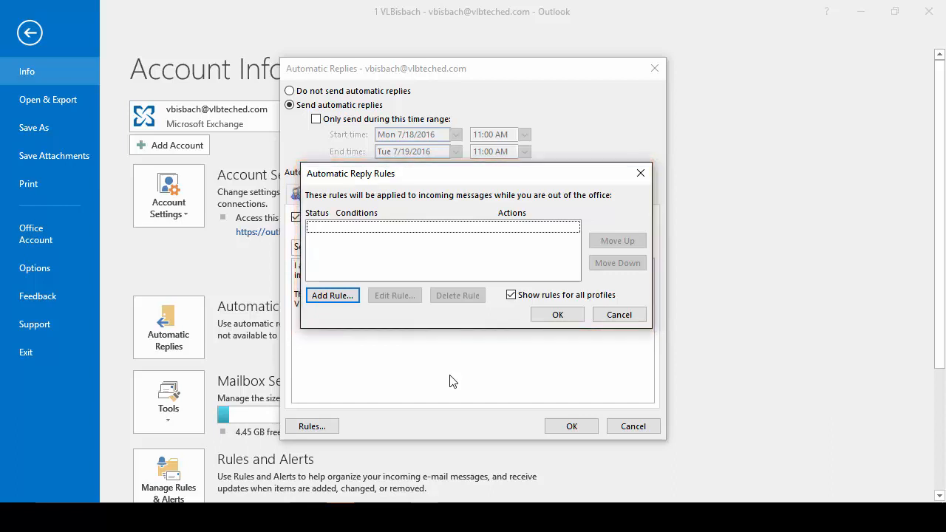
{"action": "mouse_move", "coordinate": [432, 377]}
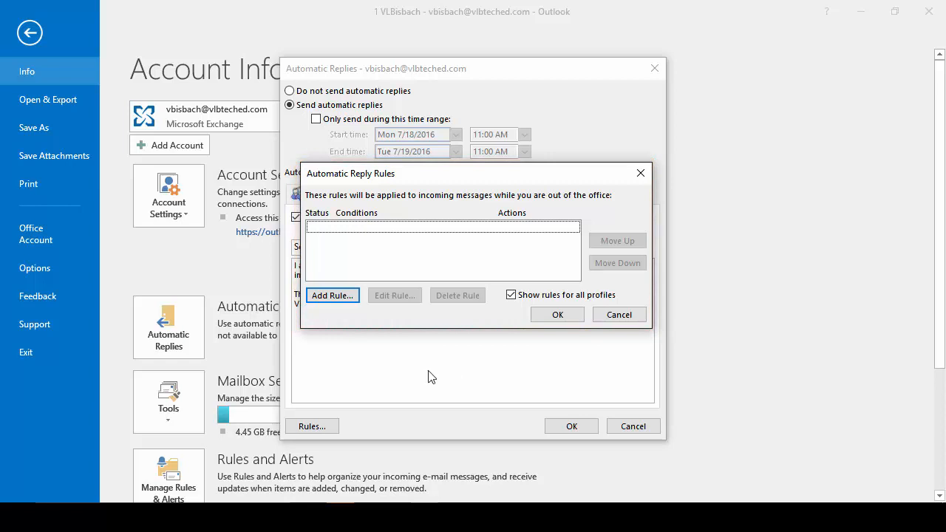
Step: Add a new reply rule with the From condition set to the sender 'vlbi'
{"action": "left_click", "coordinate": [331, 296]}
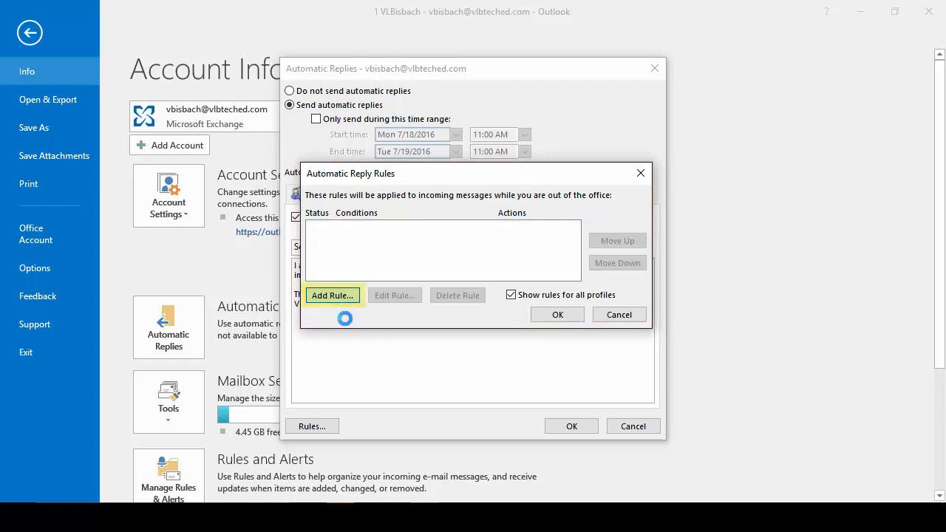
{"action": "left_click", "coordinate": [331, 296]}
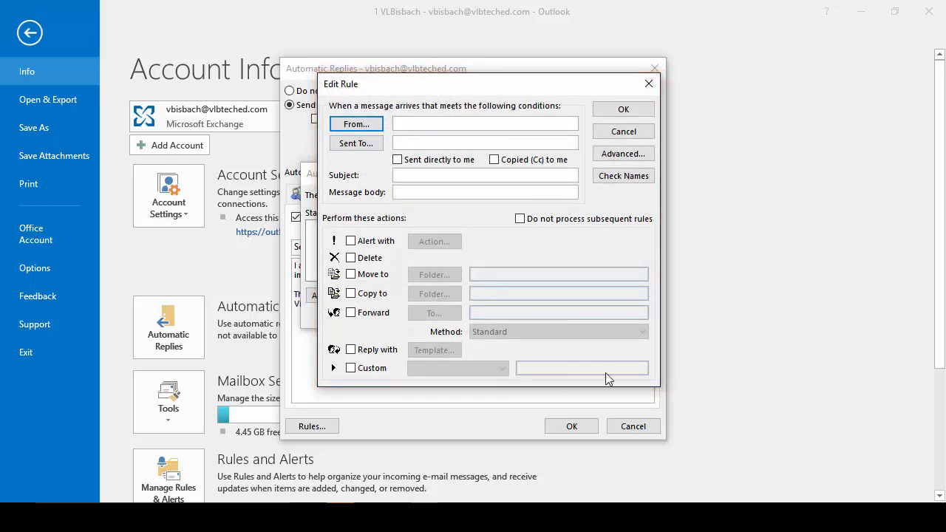
{"action": "mouse_move", "coordinate": [440, 94]}
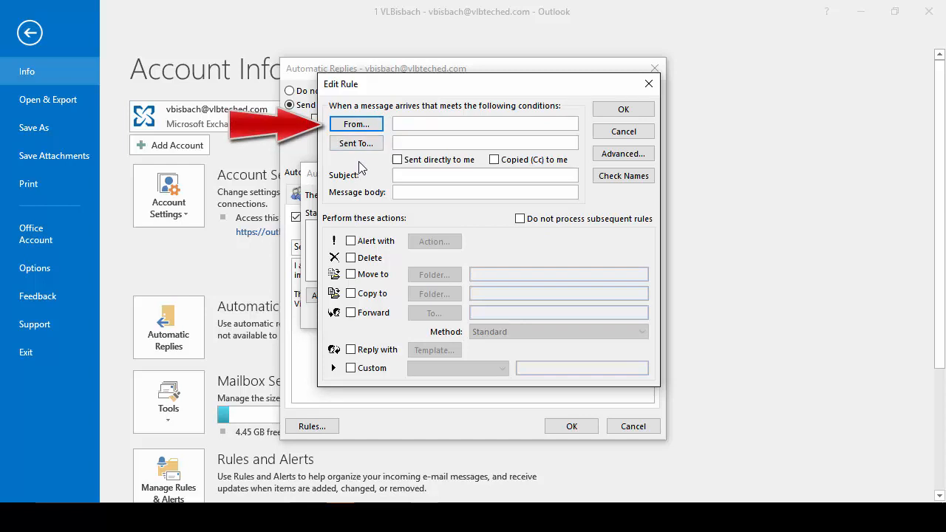
{"action": "left_click", "coordinate": [355, 124]}
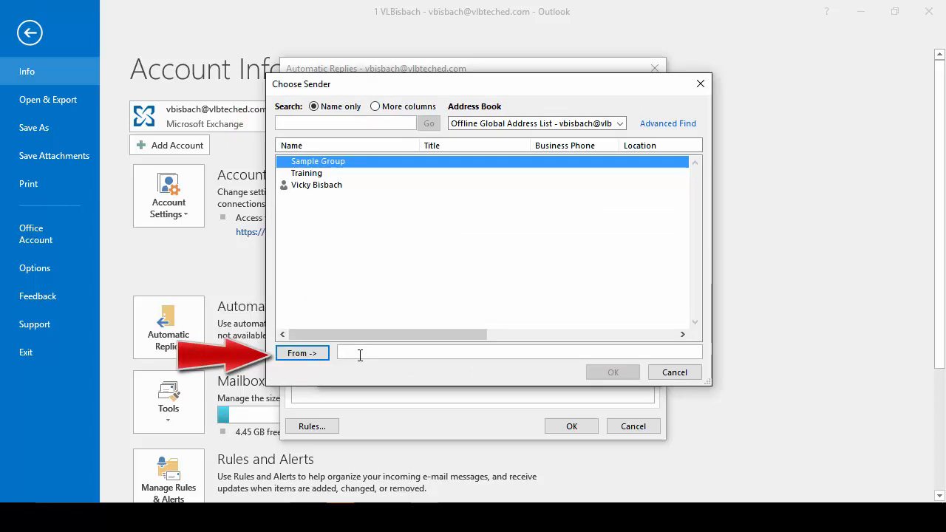
{"action": "type", "text": "vlbi"}
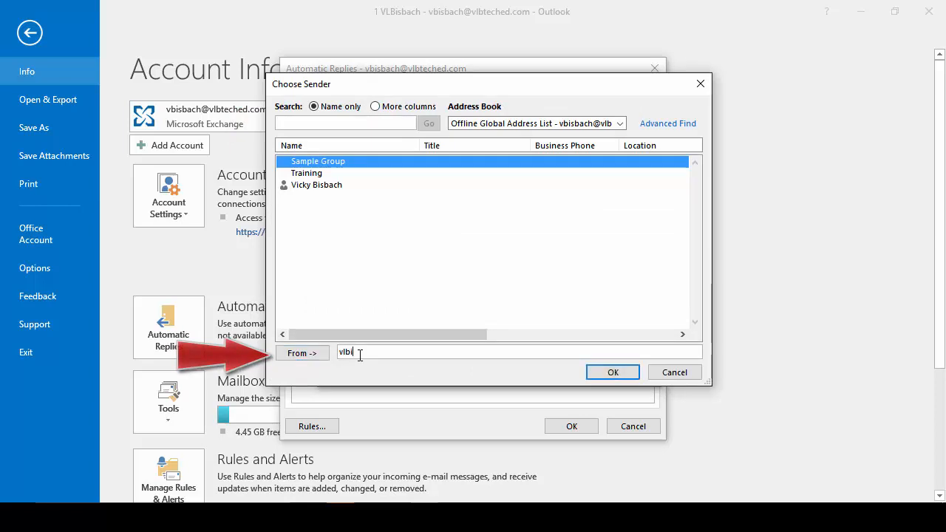
{"action": "left_click", "coordinate": [612, 372]}
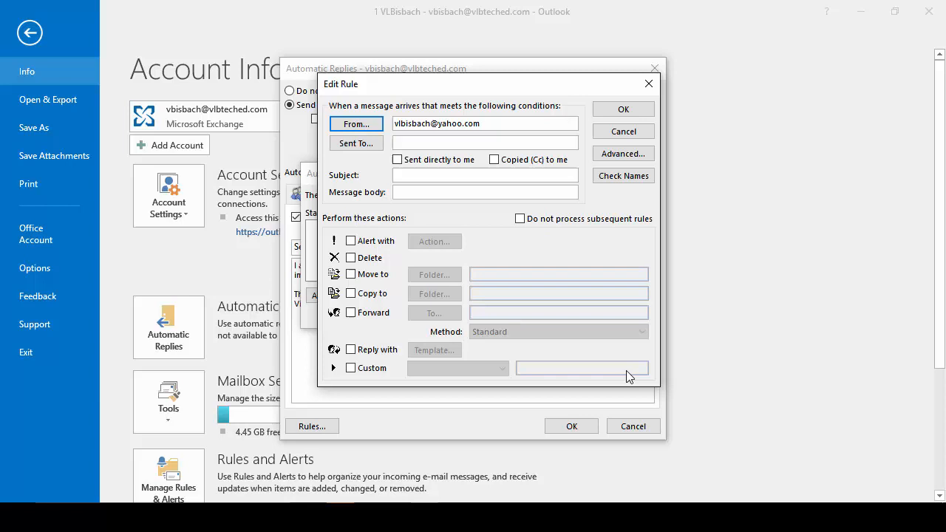
Step: Limit the rule to mail sent directly to me, forward it to 'training' as an attachment, and save the rule
{"action": "left_click", "coordinate": [397, 159]}
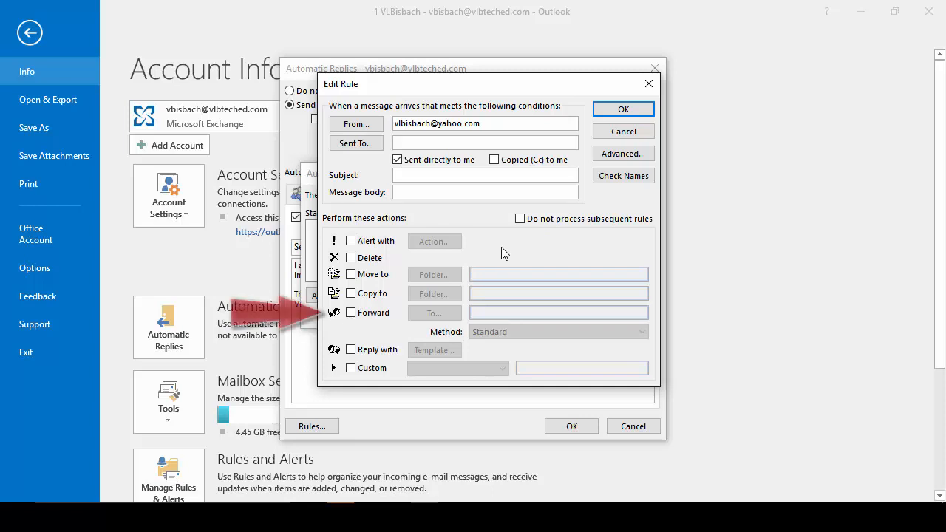
{"action": "left_click", "coordinate": [349, 312]}
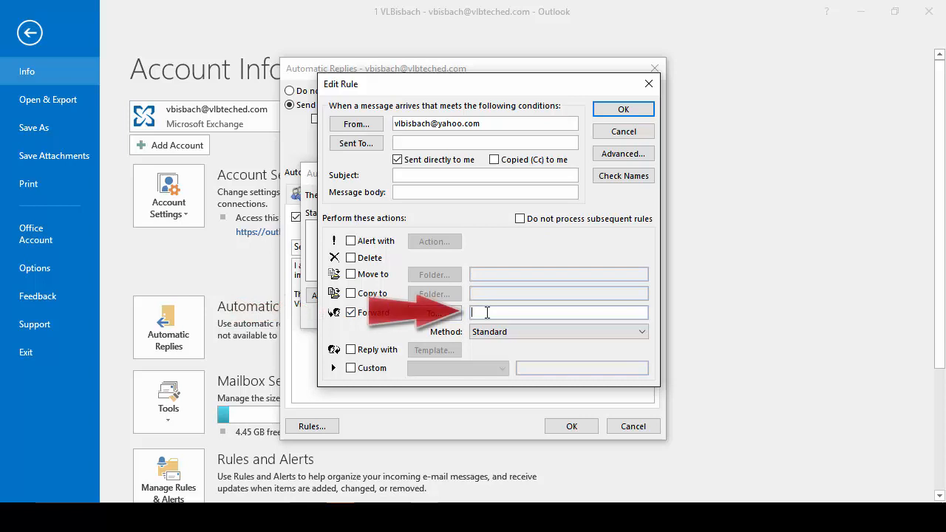
{"action": "type", "text": "training"}
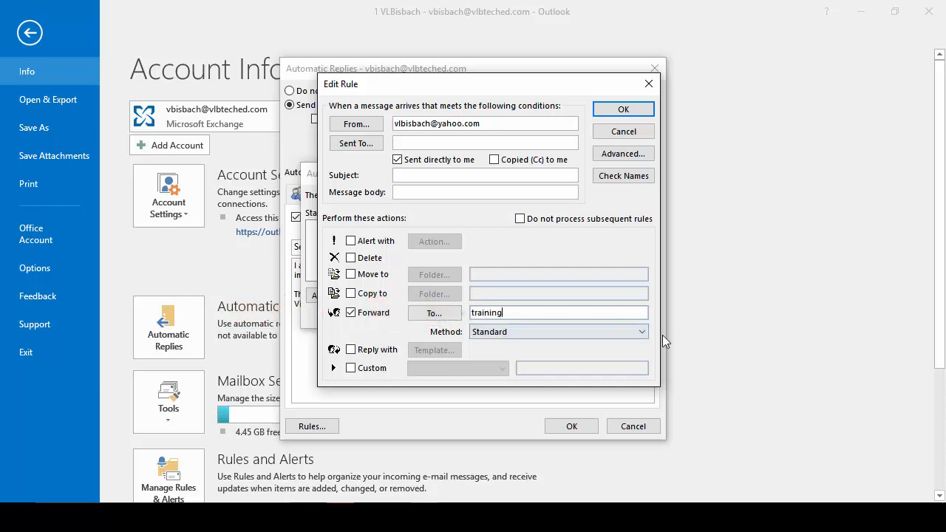
{"action": "left_click", "coordinate": [640, 332]}
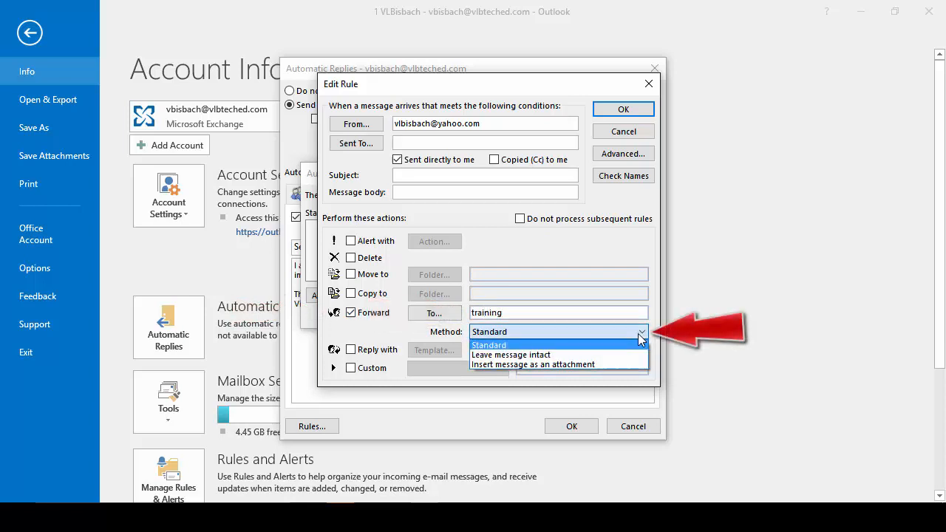
{"action": "left_click", "coordinate": [532, 364]}
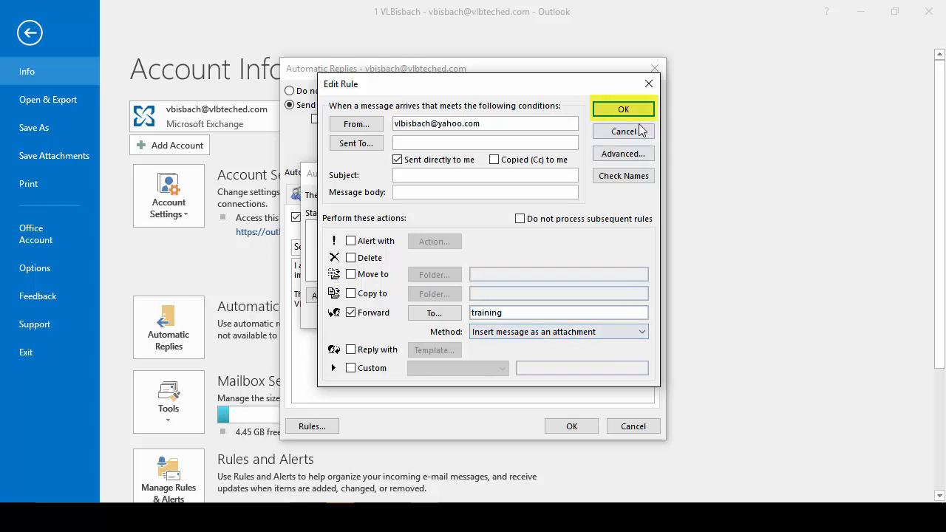
{"action": "left_click", "coordinate": [624, 109]}
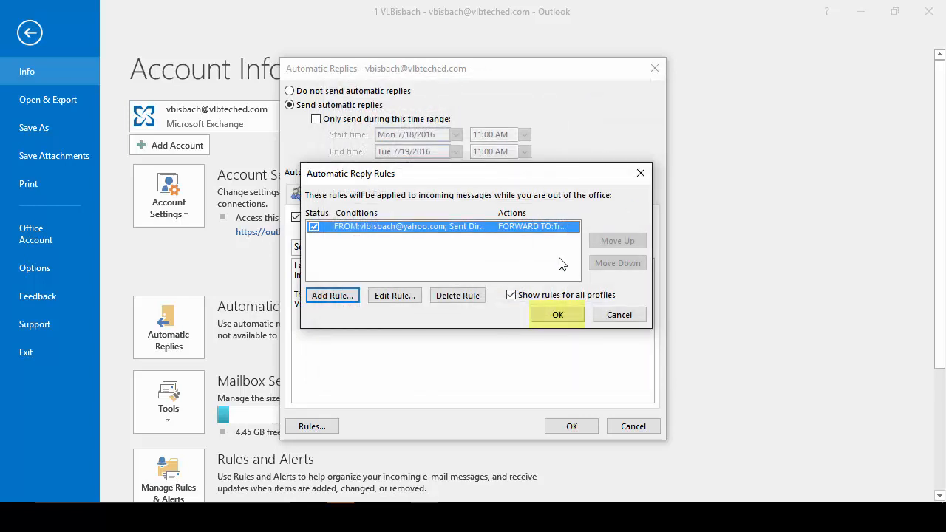
Step: Confirm the rule list, reopen the forwarding rule for editing, and add the Move to folder action
{"action": "left_click", "coordinate": [557, 313]}
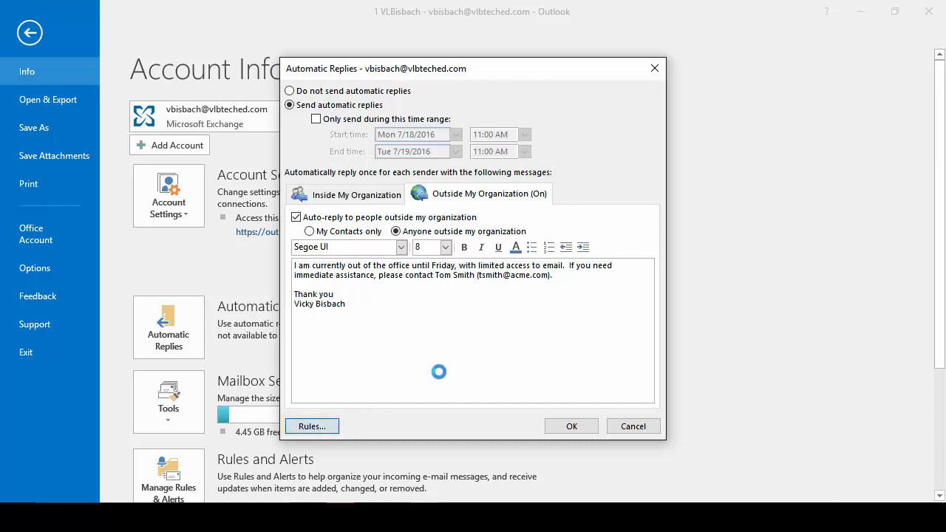
{"action": "left_click", "coordinate": [310, 425]}
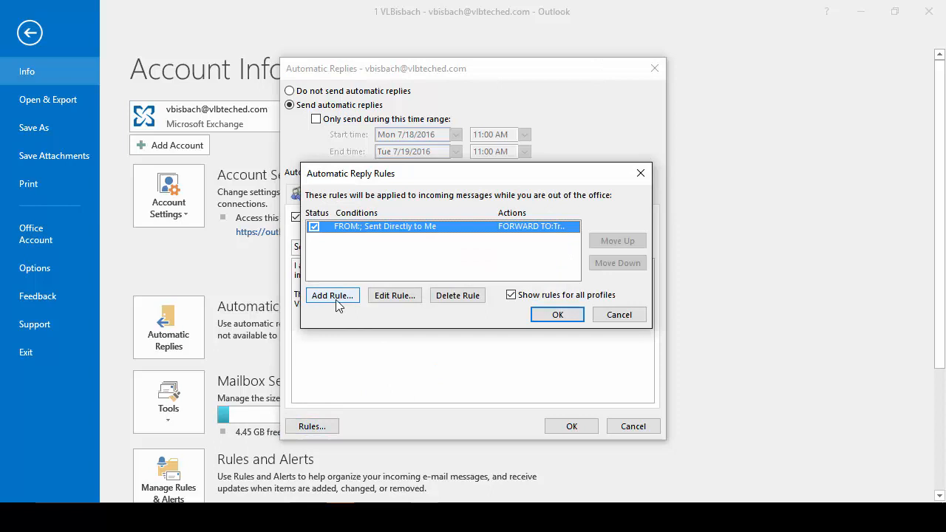
{"action": "mouse_move", "coordinate": [394, 295]}
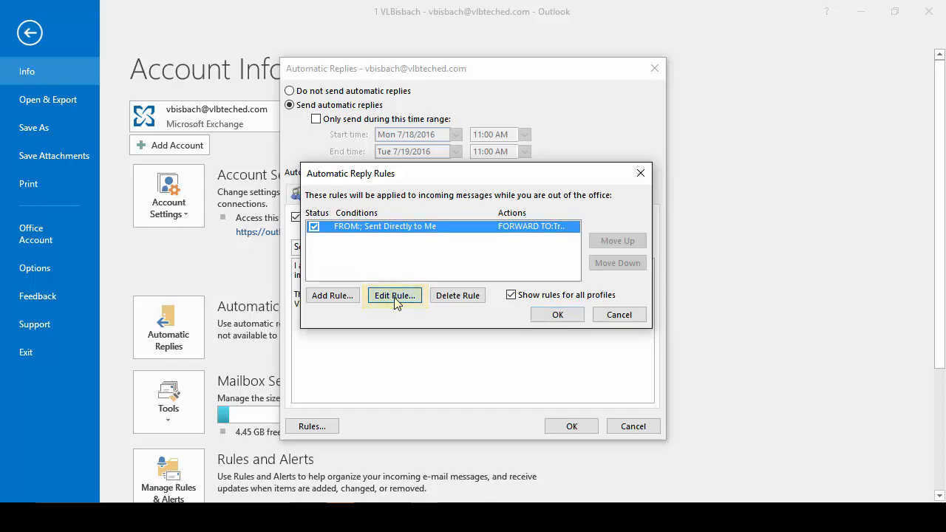
{"action": "left_click", "coordinate": [394, 296]}
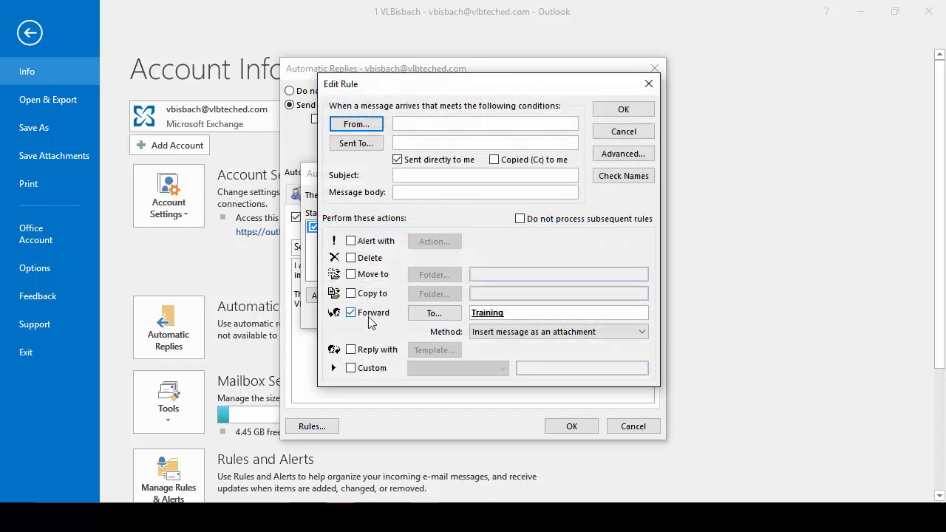
{"action": "left_click", "coordinate": [349, 273]}
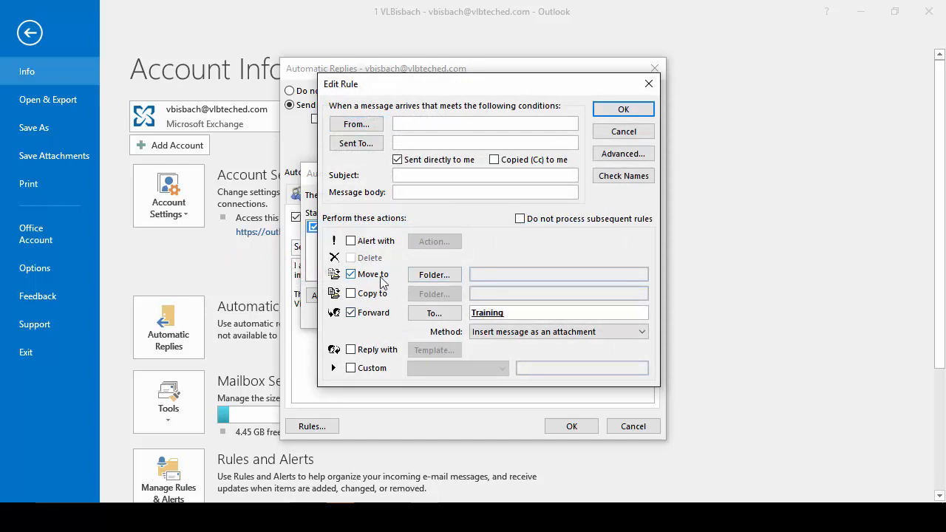
Step: Create the folder '1 Messages while Out VLB' under the mailbox as the rule's move destination
{"action": "left_click", "coordinate": [434, 274]}
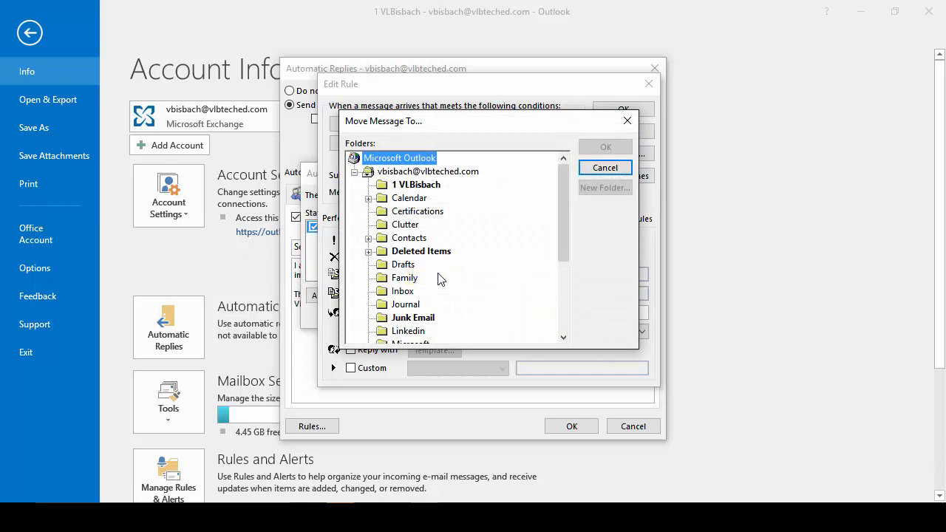
{"action": "mouse_move", "coordinate": [503, 298]}
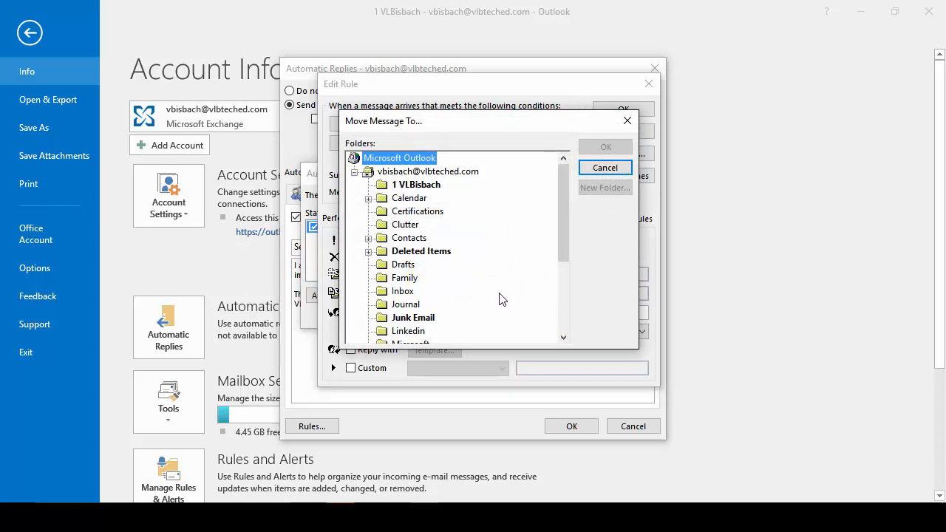
{"action": "mouse_move", "coordinate": [454, 204]}
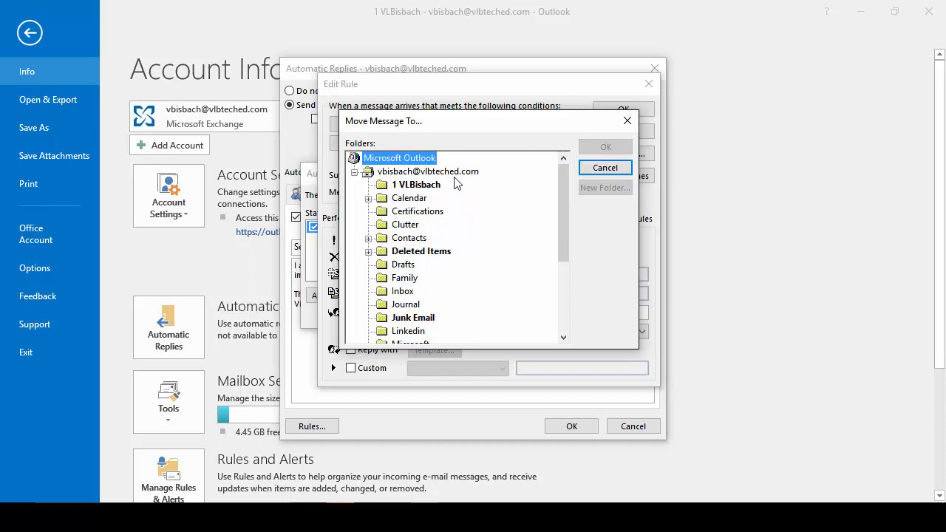
{"action": "left_click", "coordinate": [427, 171]}
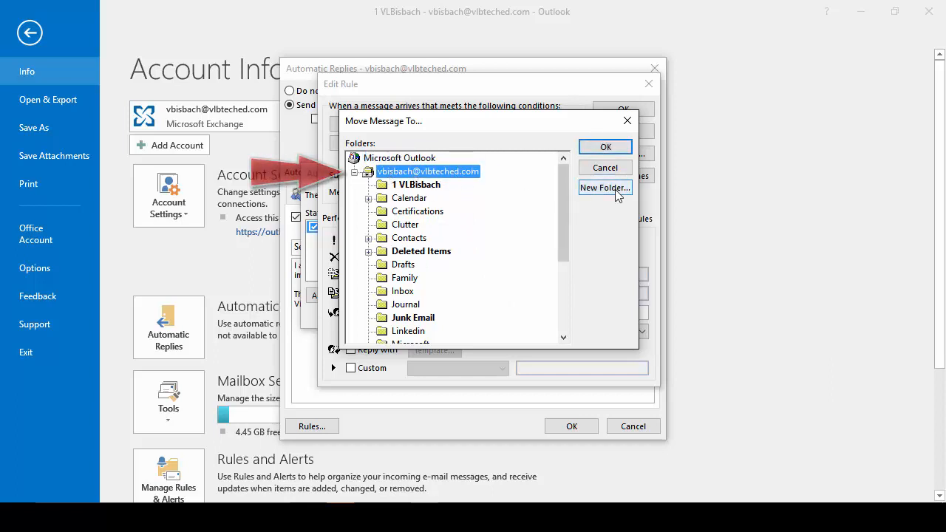
{"action": "left_click", "coordinate": [604, 187]}
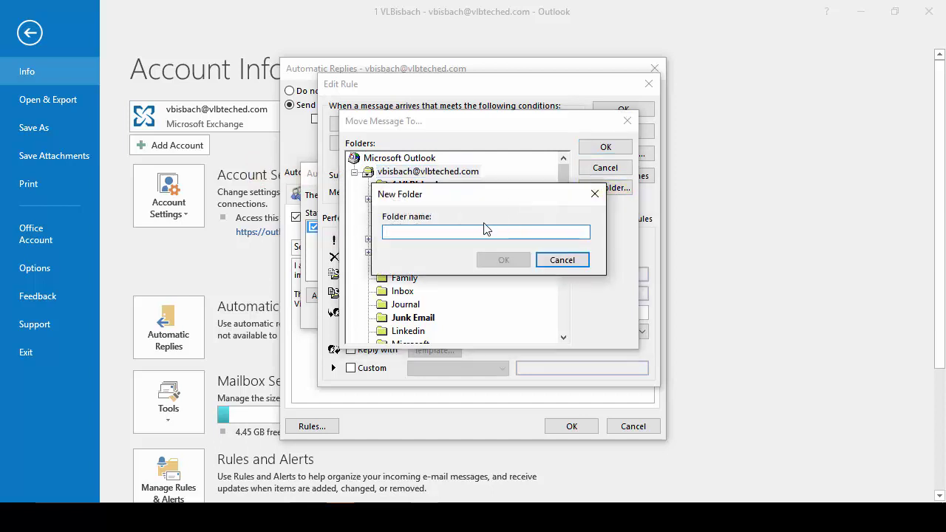
{"action": "type", "text": "1 Messages while Out VLB"}
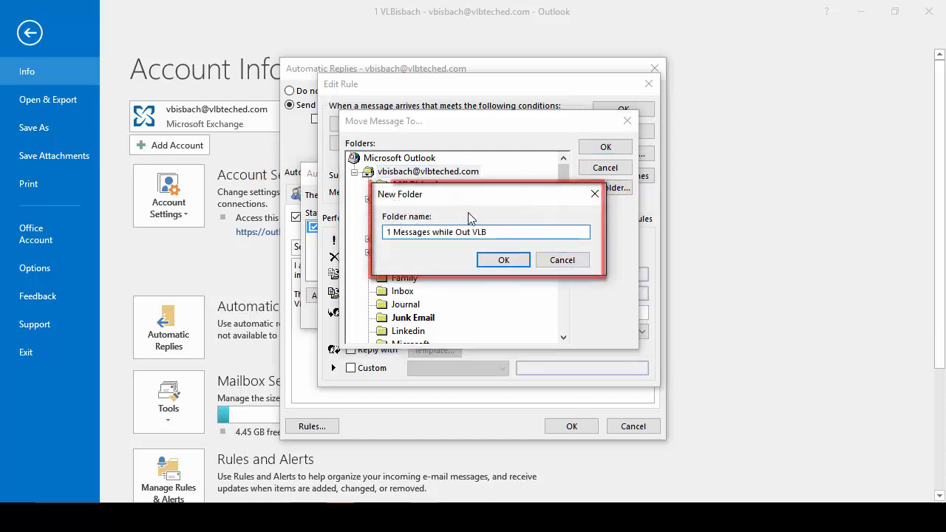
{"action": "left_click", "coordinate": [503, 260]}
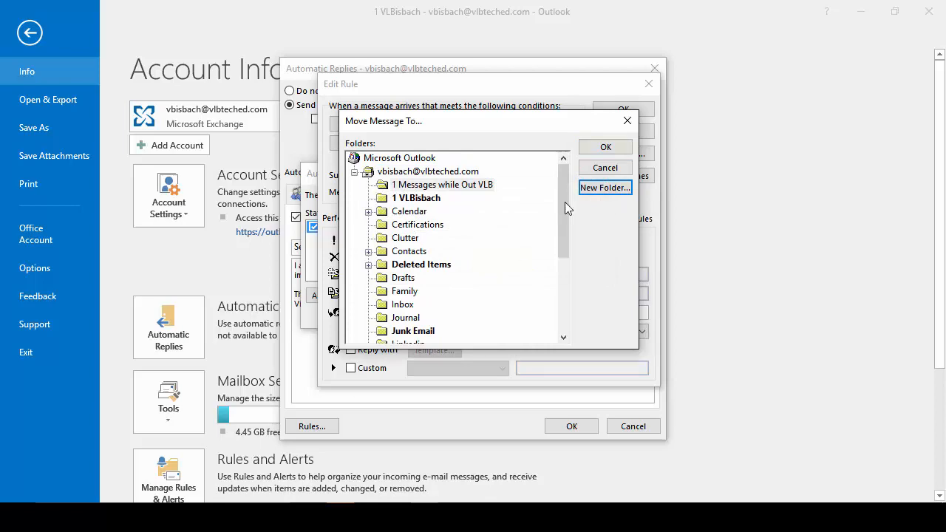
{"action": "left_click", "coordinate": [606, 146]}
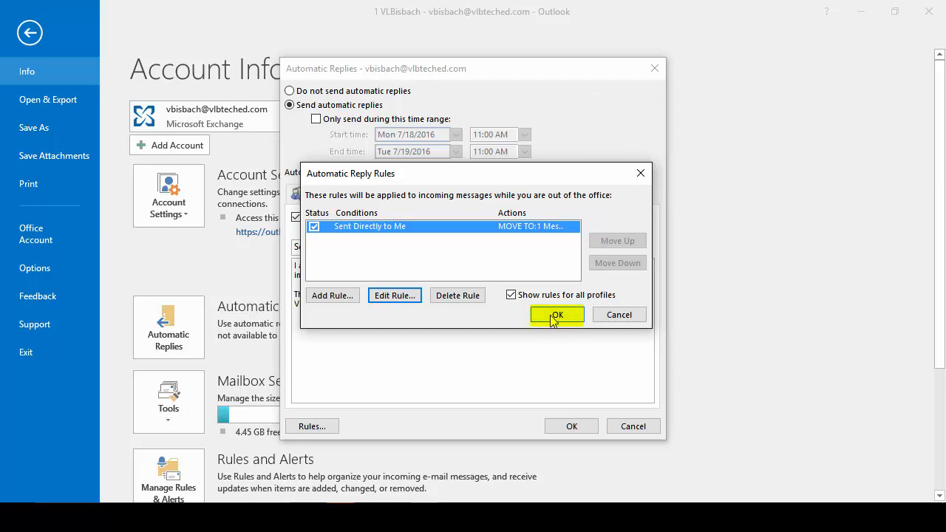
Step: Save the reply rules and the automatic reply settings
{"action": "left_click", "coordinate": [555, 313]}
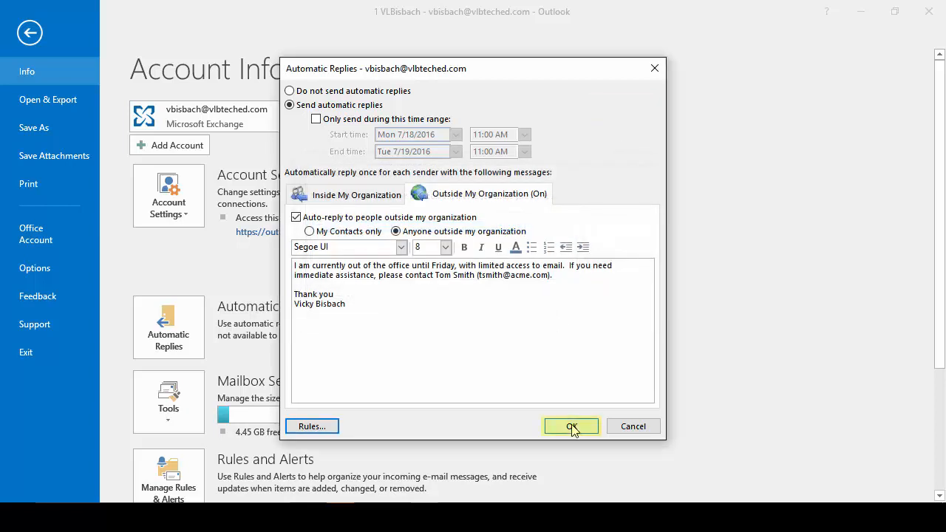
{"action": "left_click", "coordinate": [570, 425]}
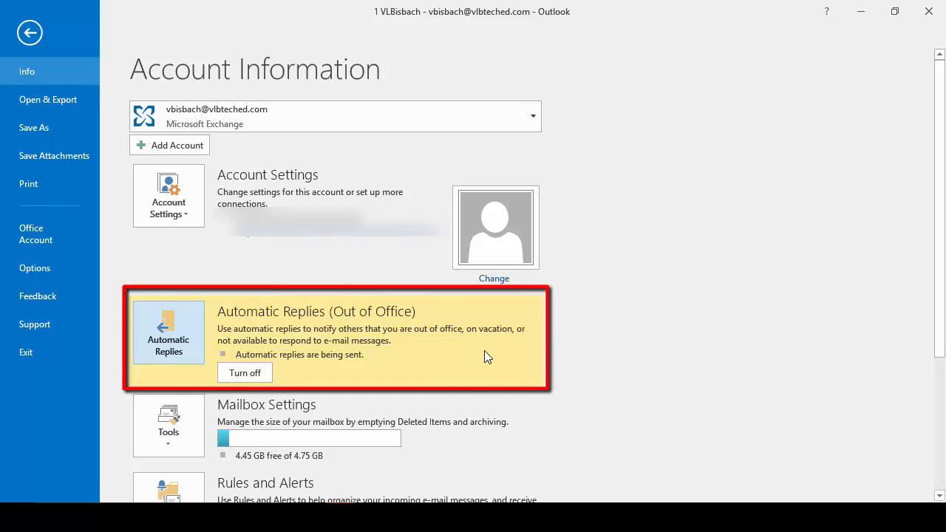
{"action": "mouse_move", "coordinate": [455, 356]}
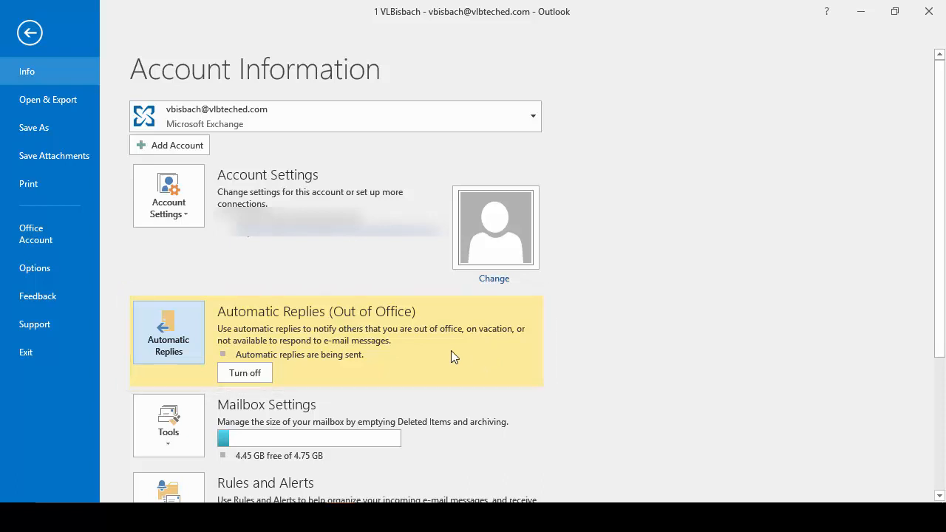
Step: Confirm the newest message landed in '1 Messages while Out VLB', then turn automatic replies off
{"action": "left_click", "coordinate": [30, 32]}
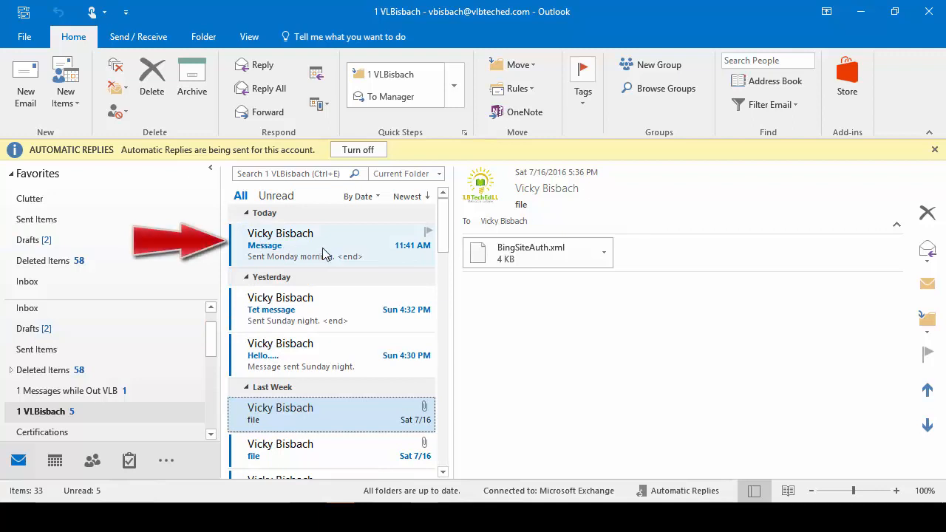
{"action": "left_click", "coordinate": [325, 246]}
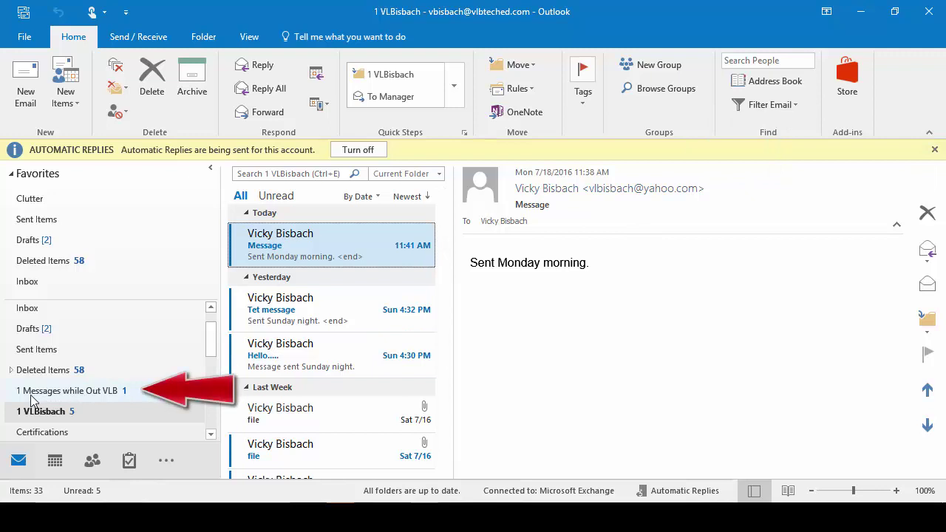
{"action": "left_click", "coordinate": [71, 390]}
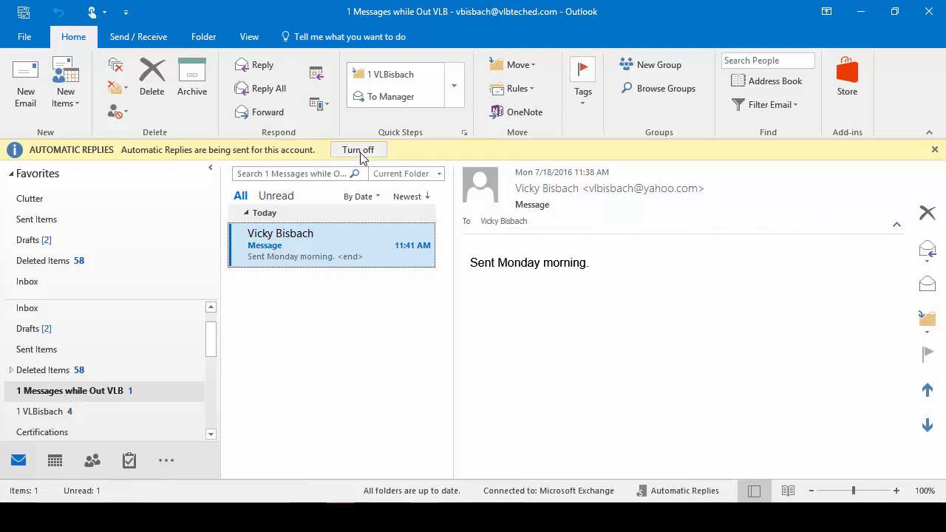
{"action": "left_click", "coordinate": [358, 149]}
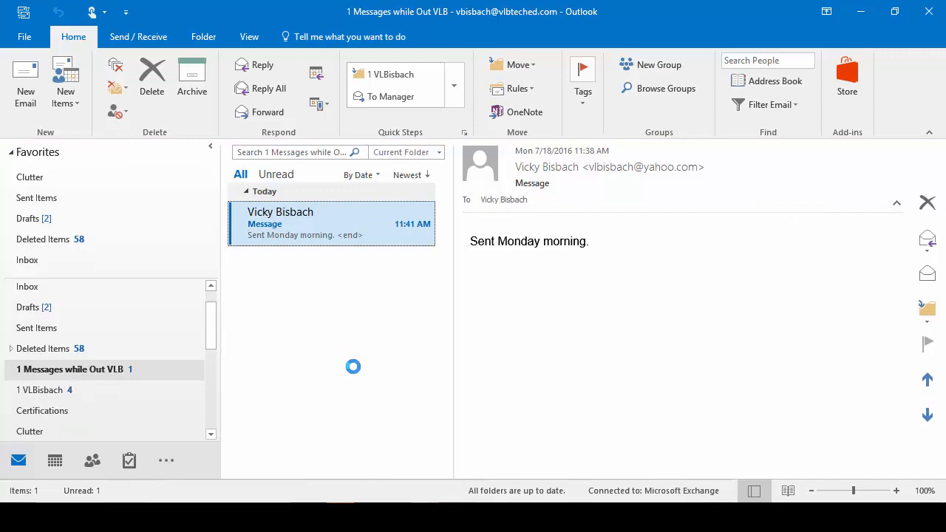
Step: Reopen Automatic Replies from File > Info and switch sending back on
{"action": "left_click", "coordinate": [24, 35]}
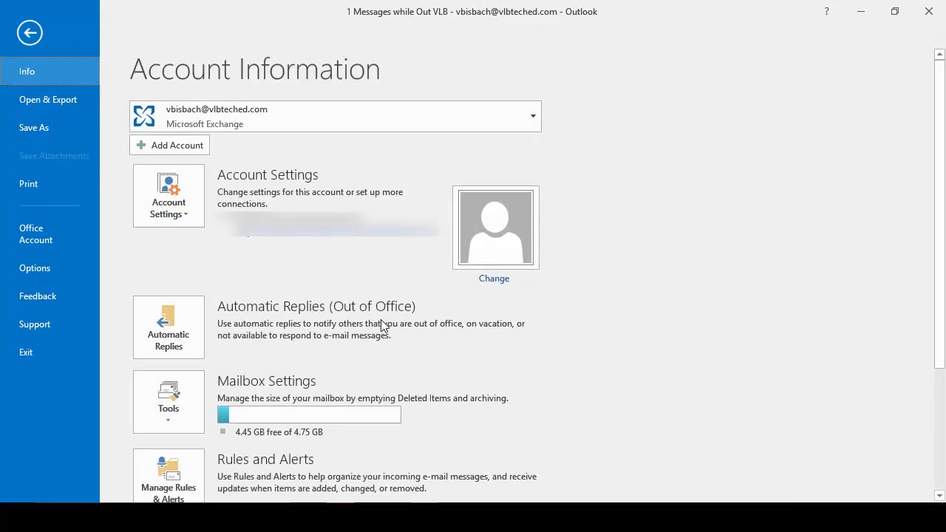
{"action": "left_click", "coordinate": [169, 328]}
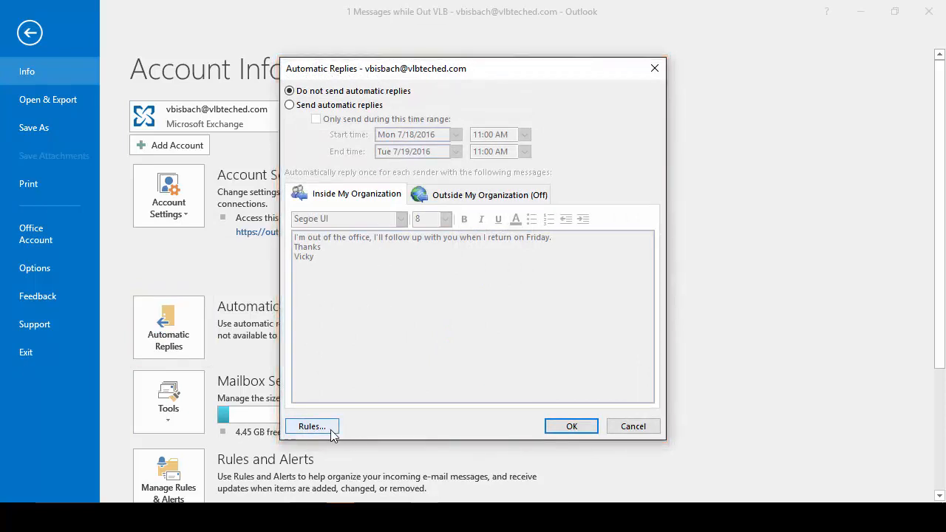
{"action": "mouse_move", "coordinate": [438, 381]}
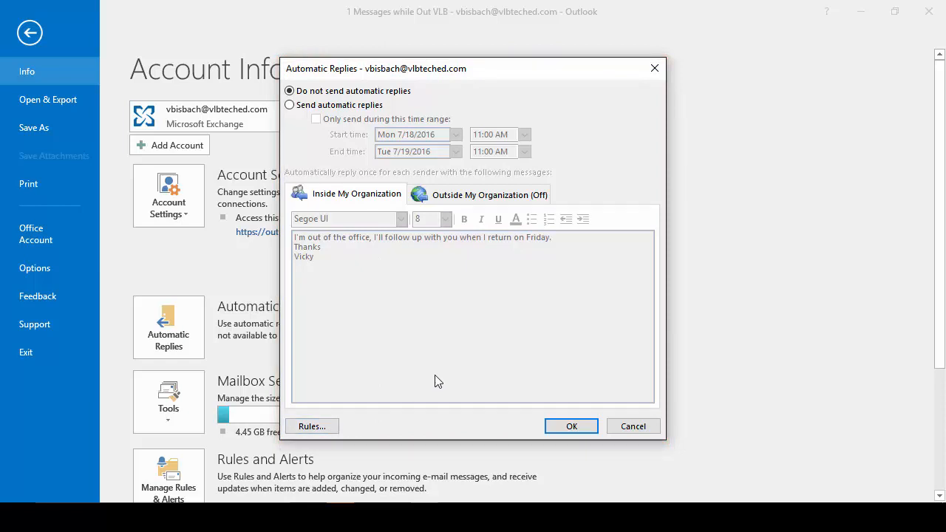
{"action": "mouse_move", "coordinate": [405, 360]}
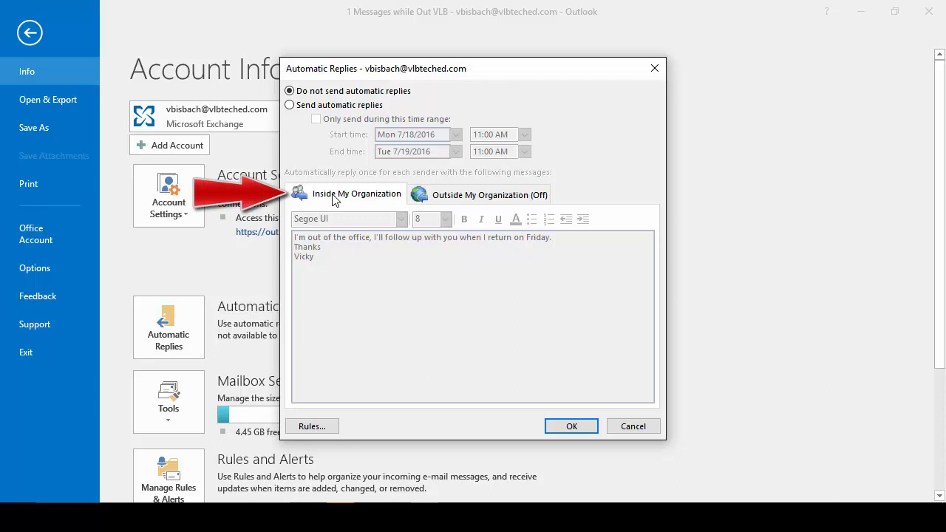
{"action": "left_click", "coordinate": [488, 193]}
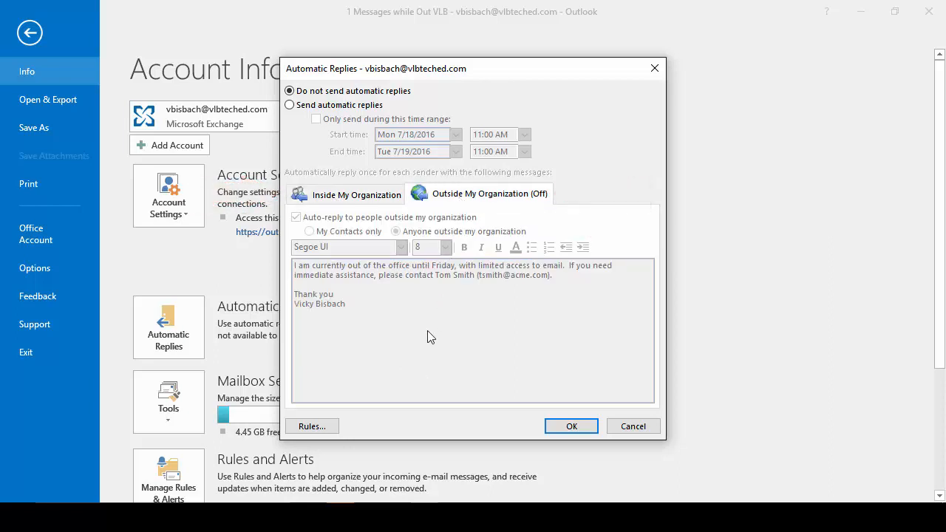
{"action": "left_click", "coordinate": [290, 105]}
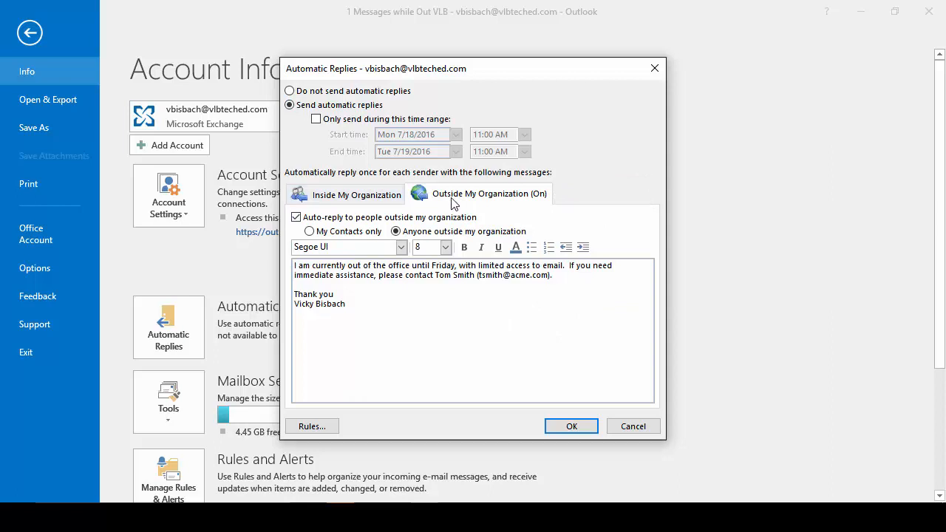
Step: Review the inside and outside organization replies and confirm the 'Sent Directly to Me' rule remains
{"action": "left_click", "coordinate": [357, 194]}
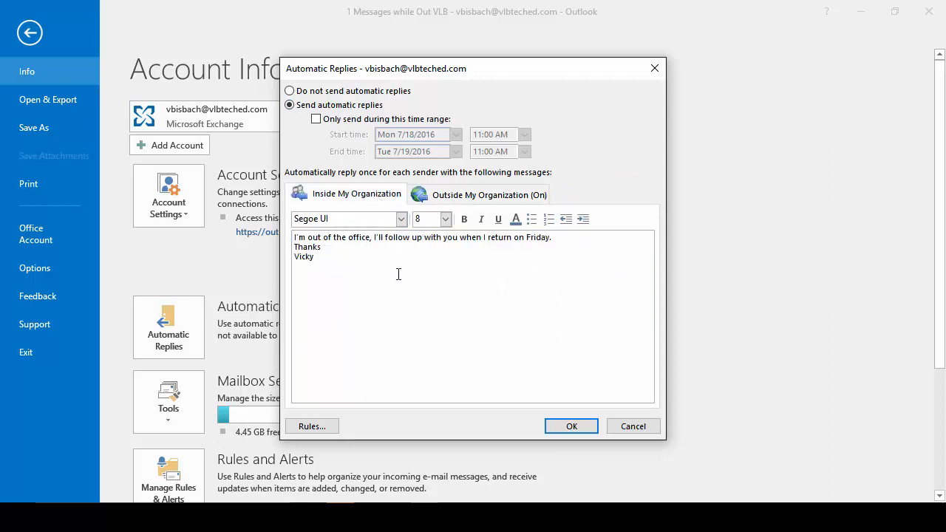
{"action": "left_click", "coordinate": [488, 193]}
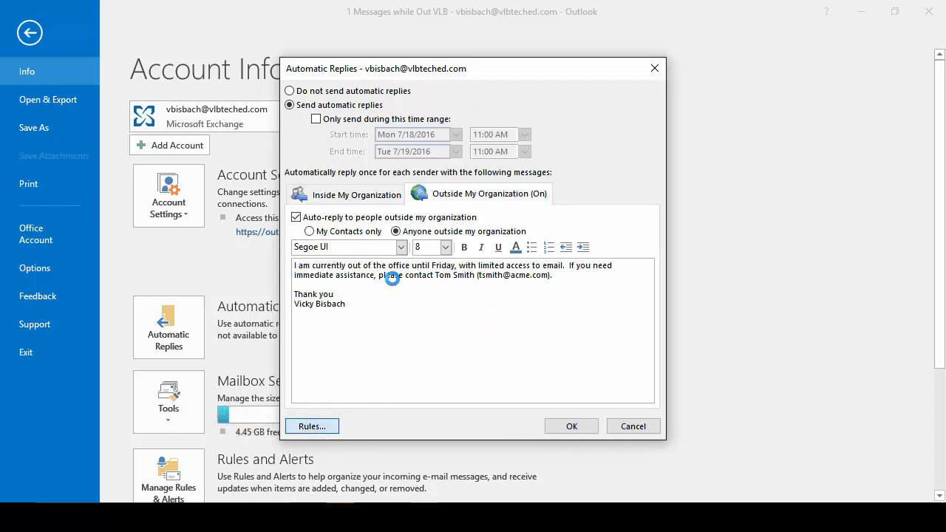
{"action": "left_click", "coordinate": [310, 426]}
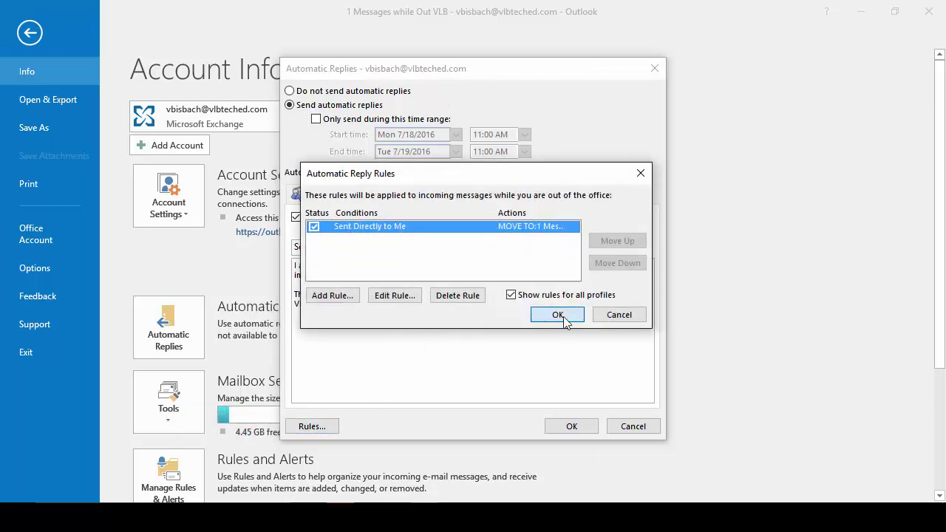
{"action": "left_click", "coordinate": [557, 313]}
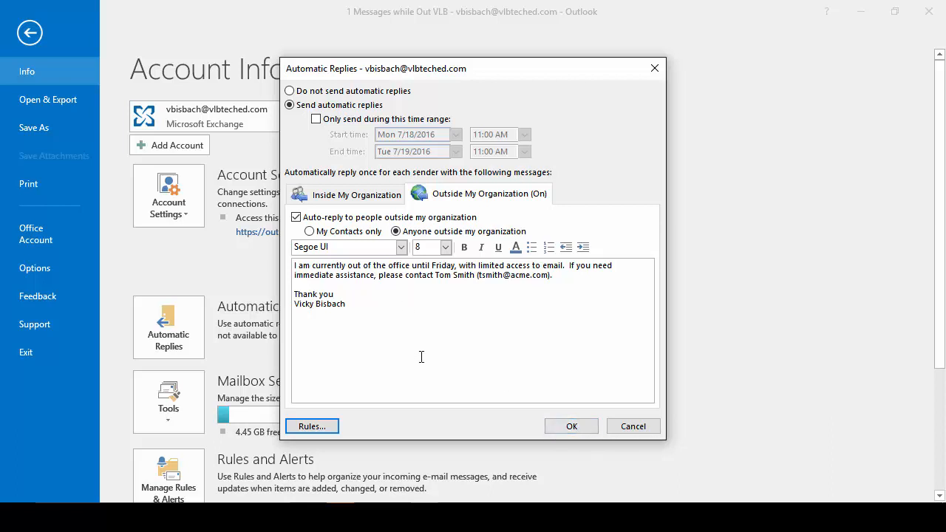